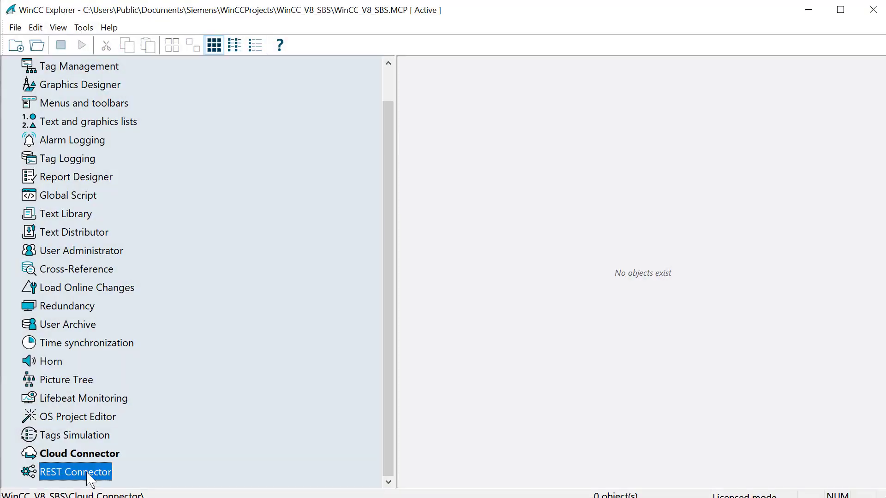
# Step: Open the weather runtime screen from the WinCC Explorer tree
pyautogui.doubleClick(75, 472)
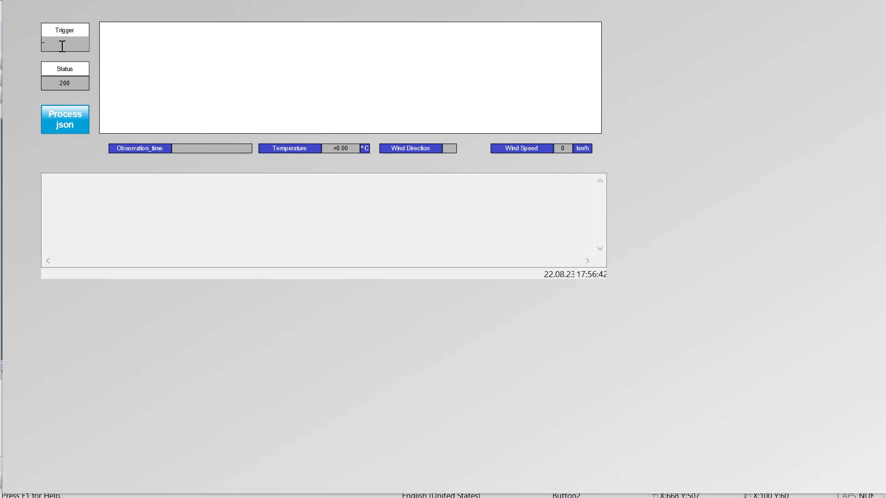
# Step: Trigger a fresh weather request, then process the received JSON twice into the diagnostics box
pyautogui.click(64, 44)
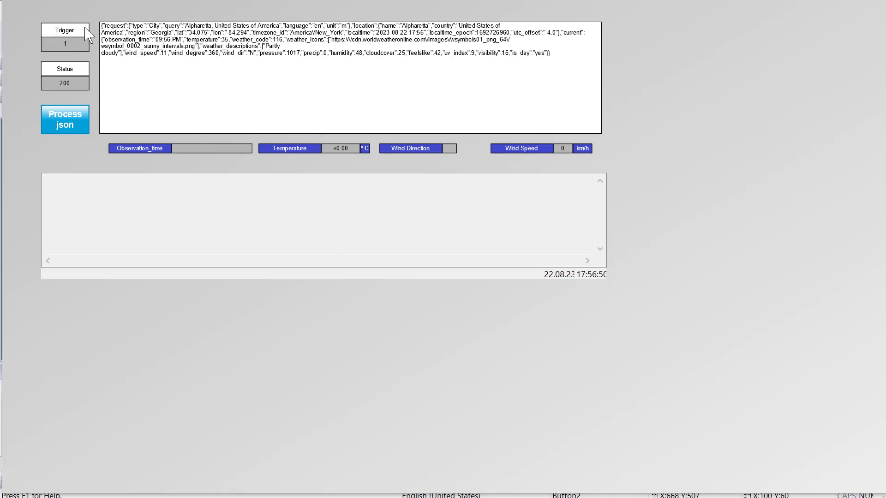
pyautogui.click(65, 119)
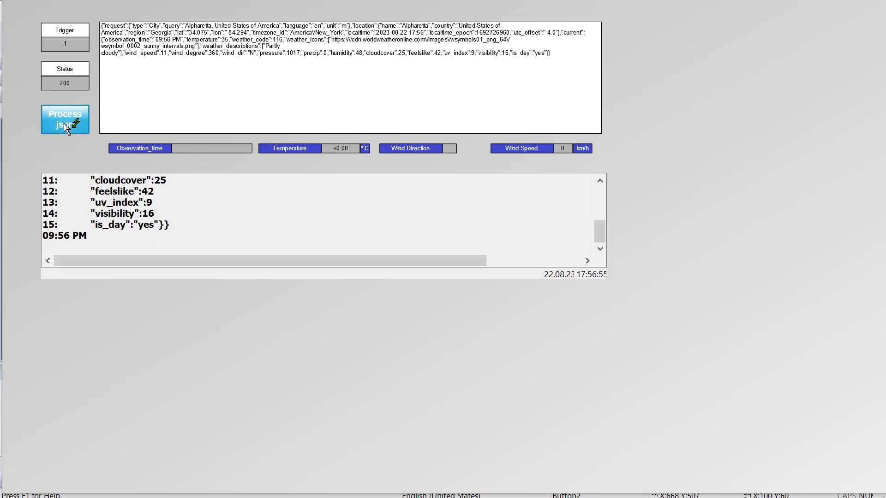
pyautogui.click(65, 119)
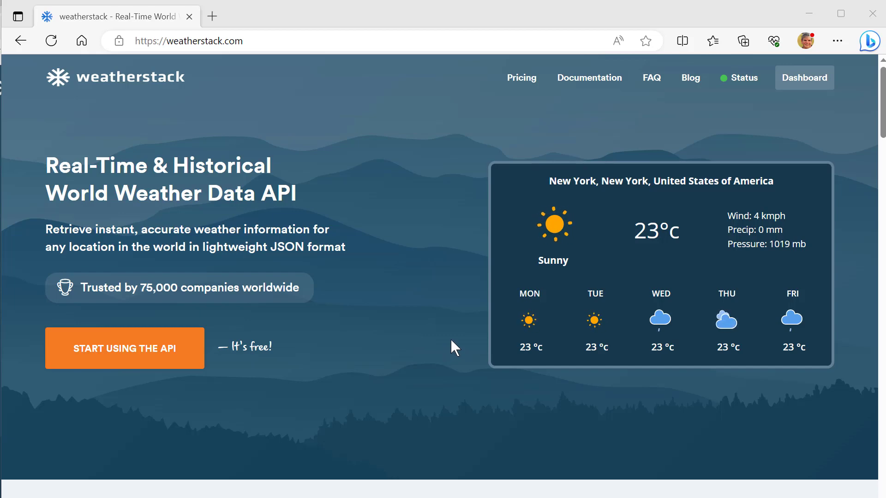
pyautogui.moveTo(433, 355)
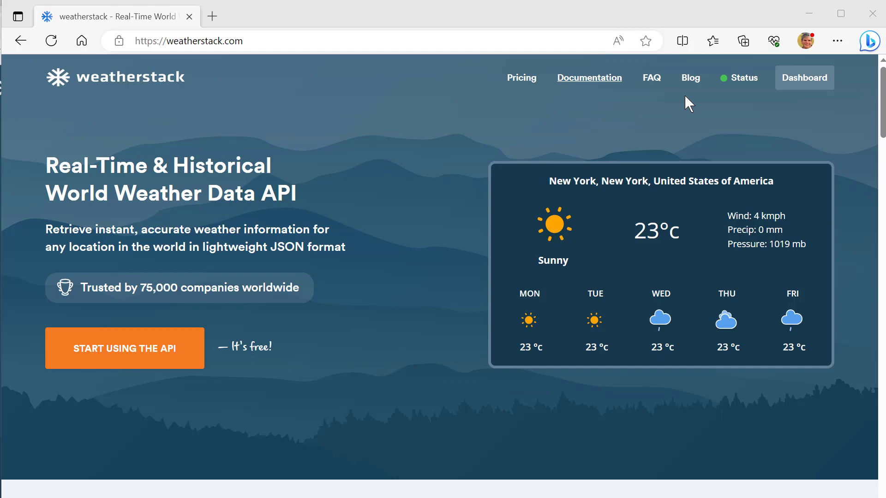
# Step: Show the weatherstack Dashboard with the API access key and monthly usage
pyautogui.click(804, 78)
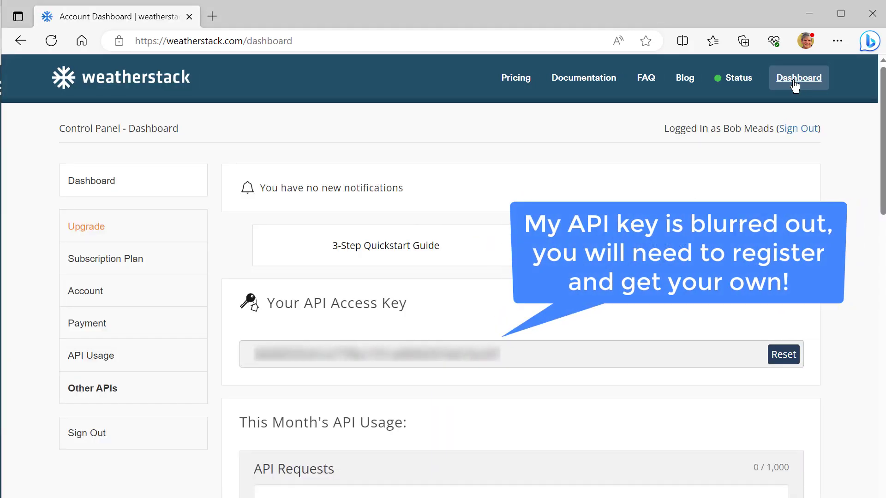
pyautogui.moveTo(798, 78)
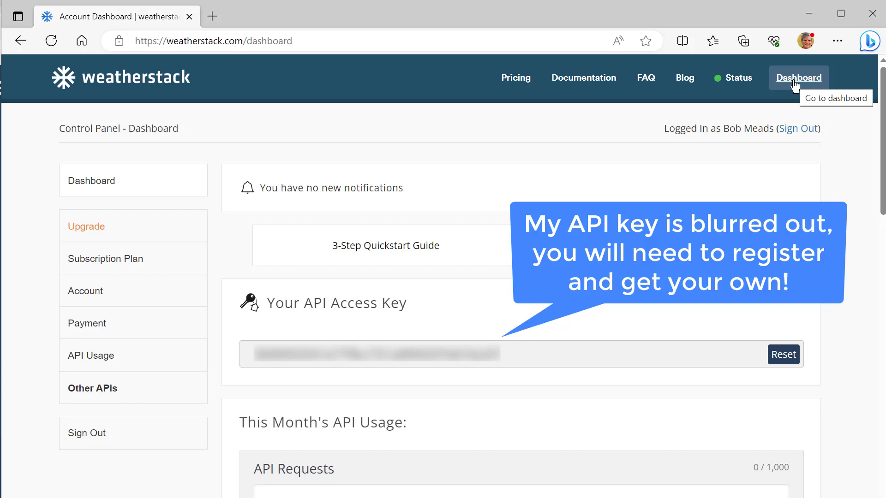
pyautogui.moveTo(790, 98)
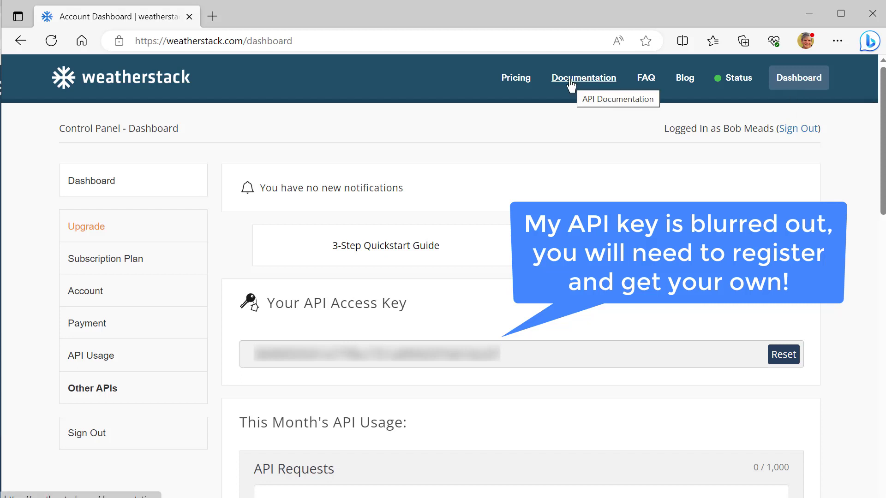
# Step: From the Documentation page, run the example current-weather API request returning New York JSON
pyautogui.click(584, 78)
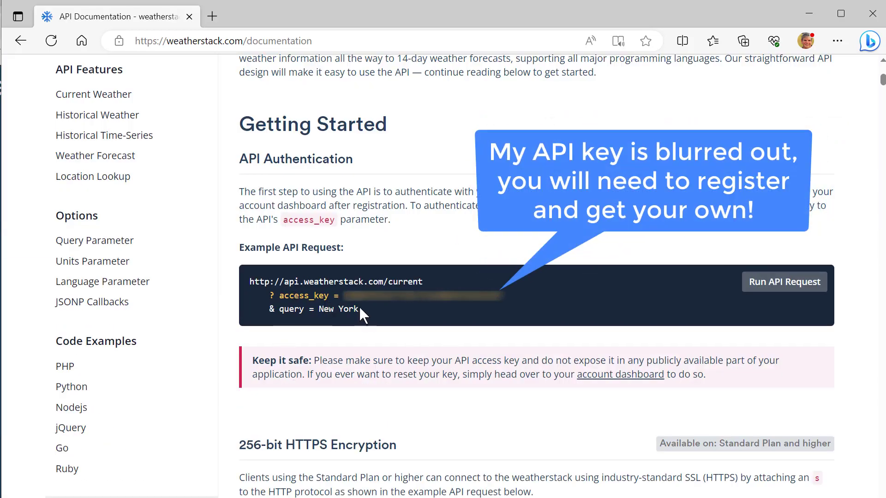
pyautogui.moveTo(633, 292)
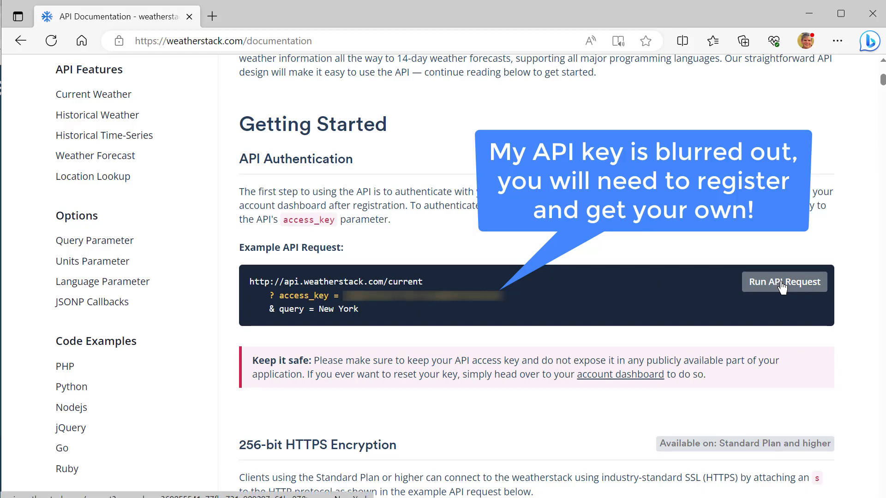
pyautogui.click(783, 282)
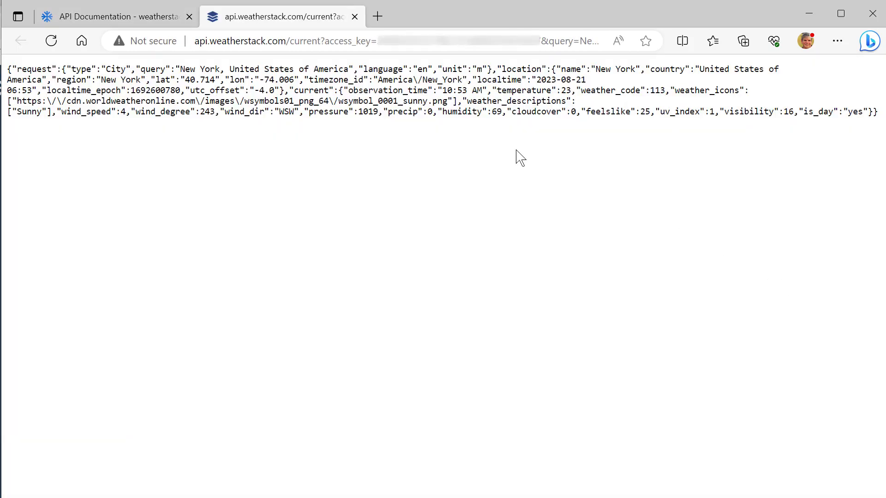
pyautogui.moveTo(625, 111)
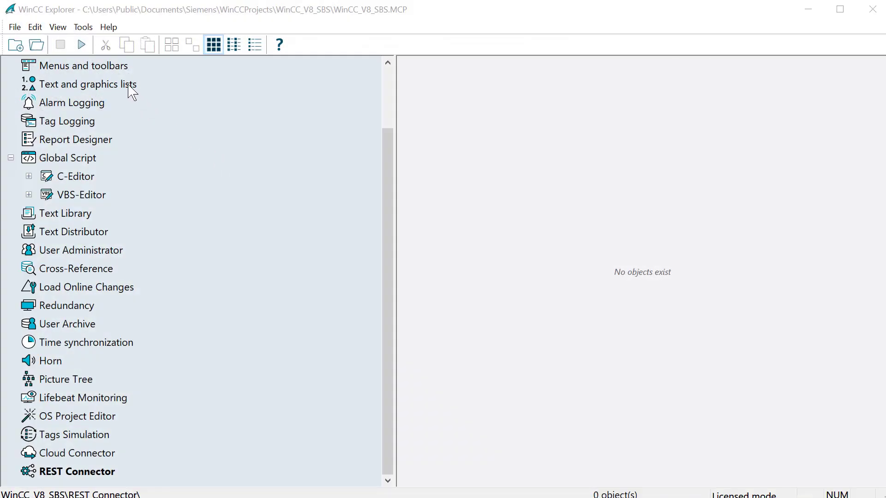
pyautogui.moveTo(64, 52)
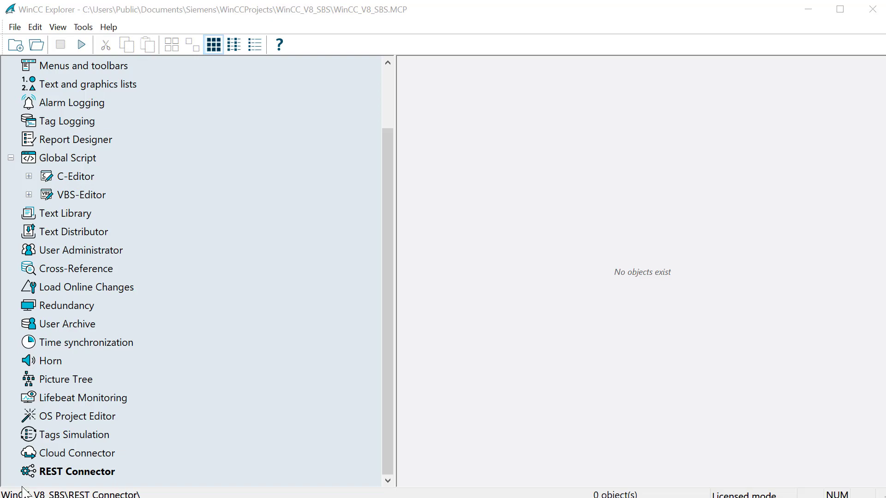
# Step: Open REST Connector from the WinCC Explorer navigation tree
pyautogui.doubleClick(79, 472)
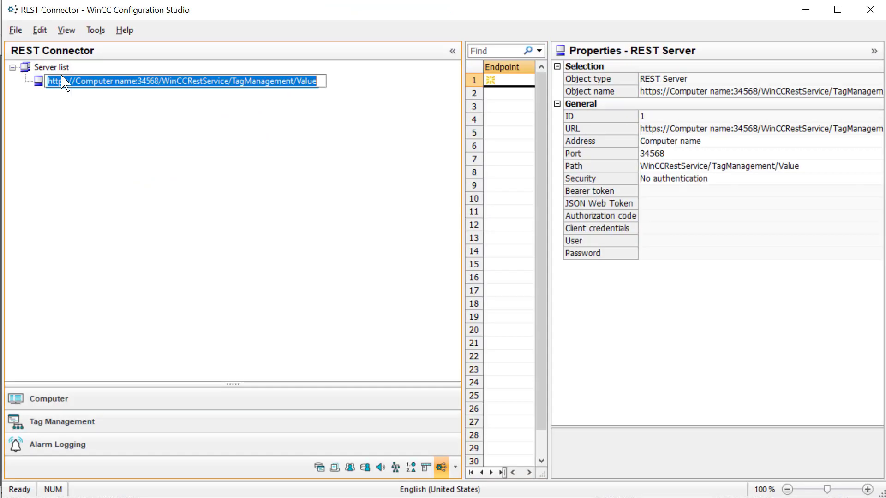
pyautogui.write('http://api.weatherstack.com/')
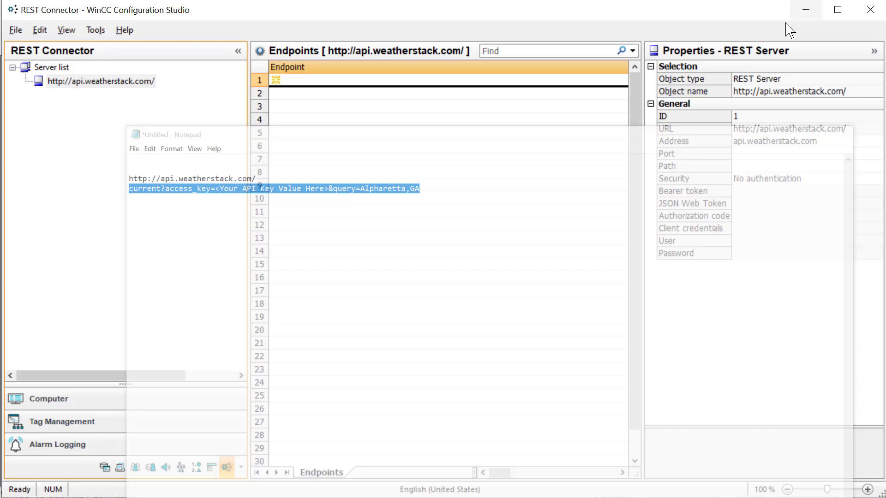
# Step: Add a new endpoint under the weatherstack server named with the pasted Alpharetta,GA current-weather query
pyautogui.rightClick(102, 81)
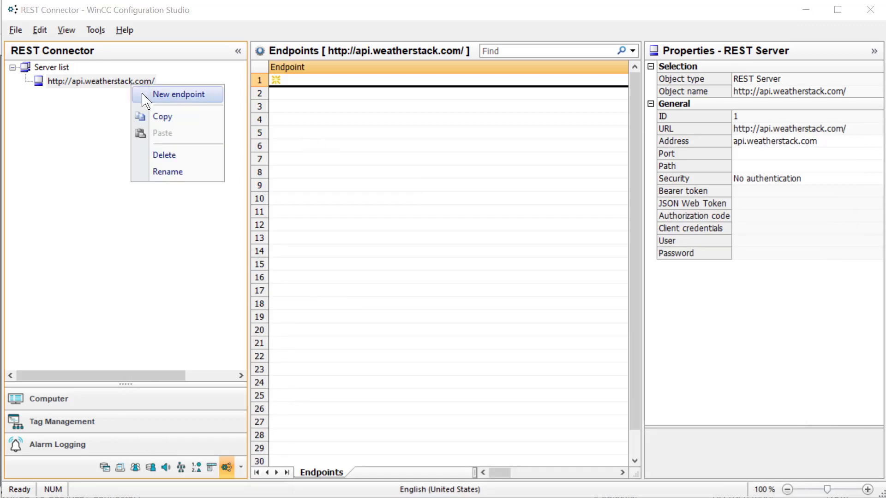
pyautogui.click(178, 94)
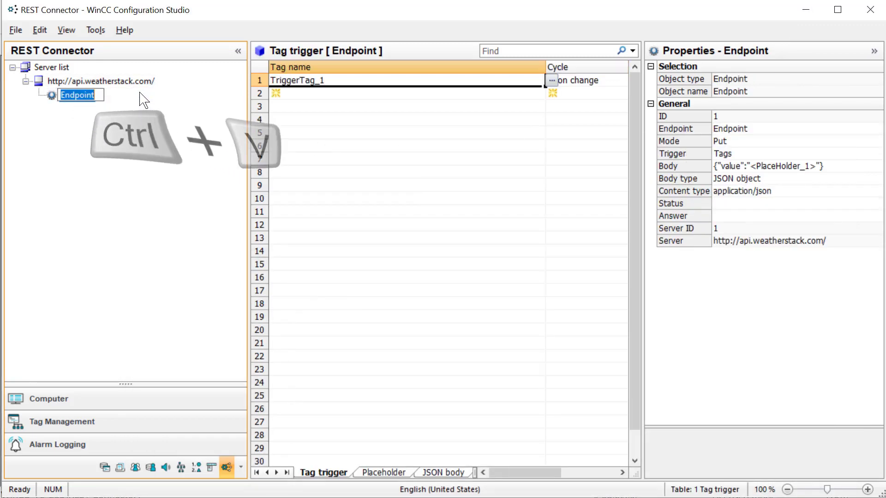
pyautogui.press('ctrl+v')
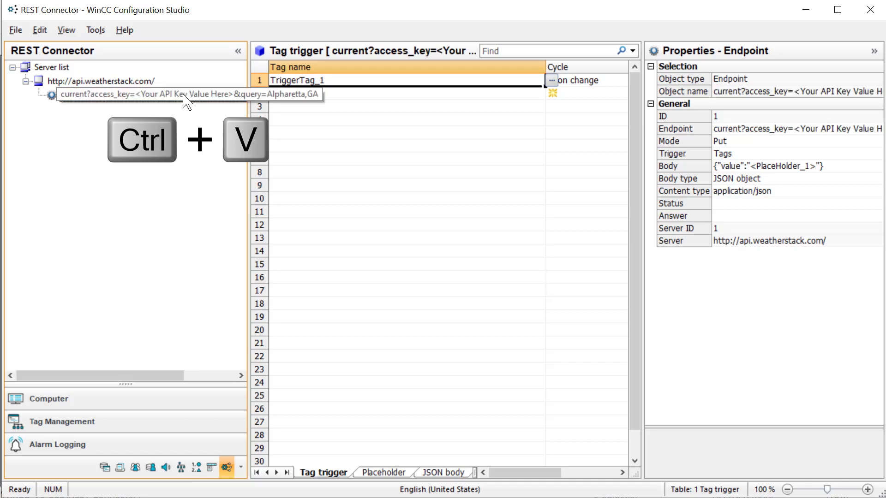
pyautogui.press('ctrl+v')
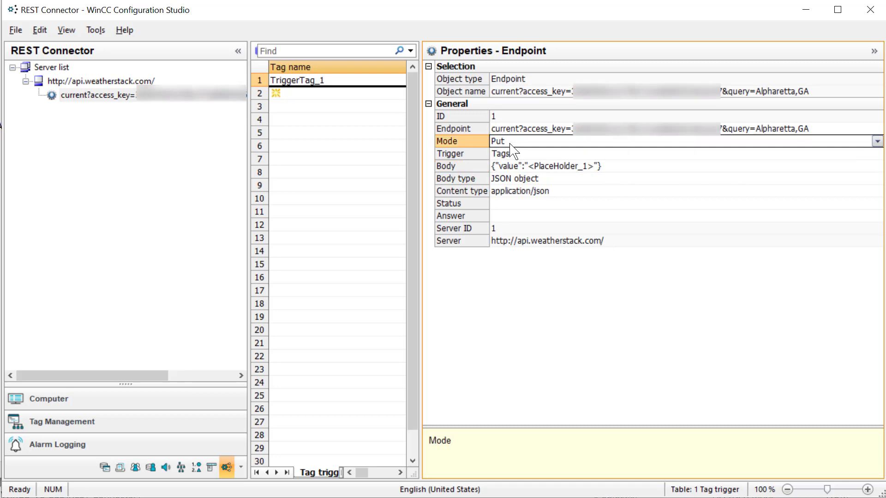
# Step: Set the endpoint's request mode to Get and select its Answer and Status properties
pyautogui.click(878, 141)
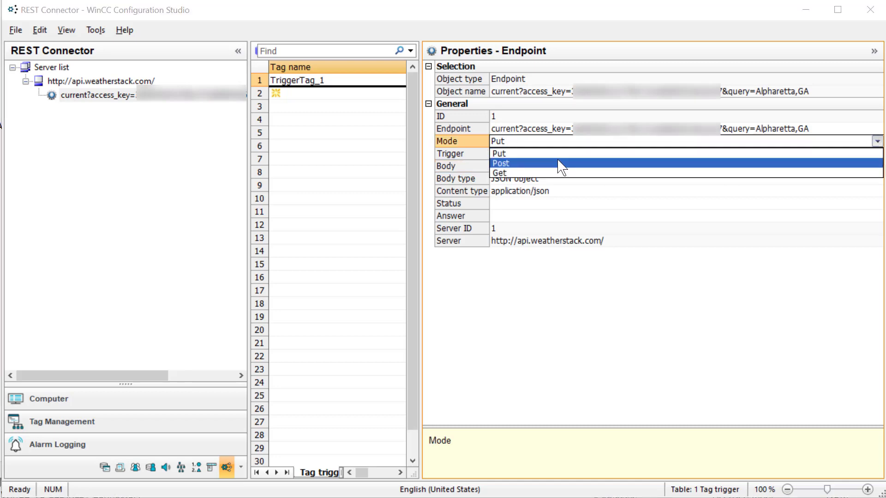
pyautogui.click(499, 172)
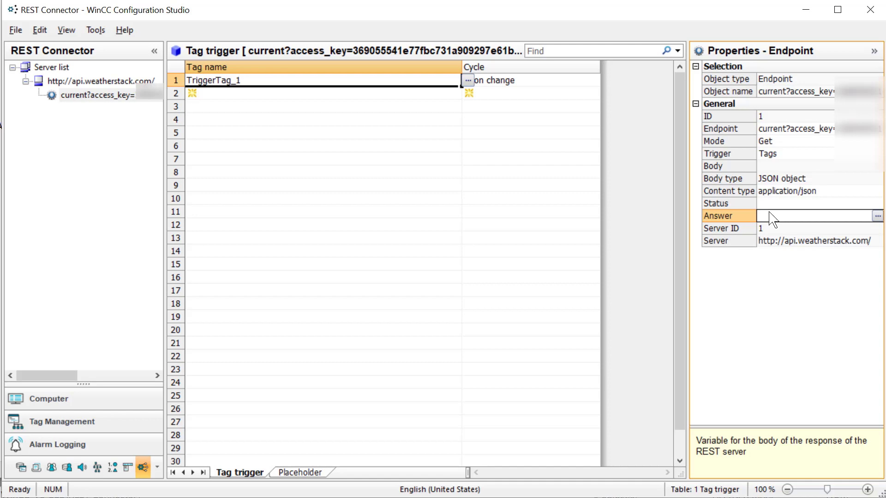
pyautogui.click(729, 203)
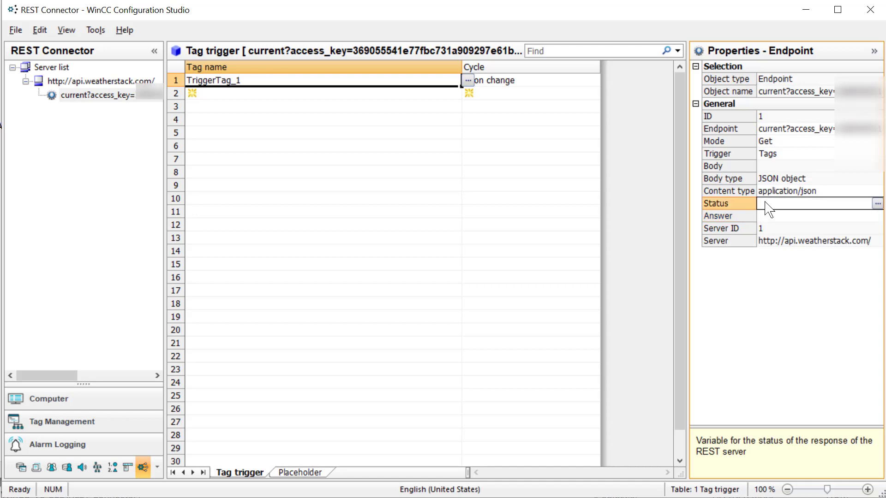
pyautogui.click(717, 216)
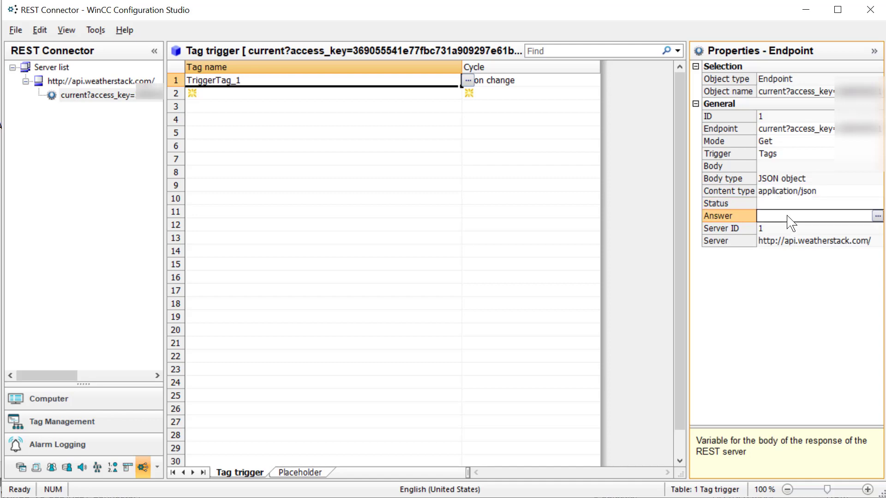
pyautogui.moveTo(497, 286)
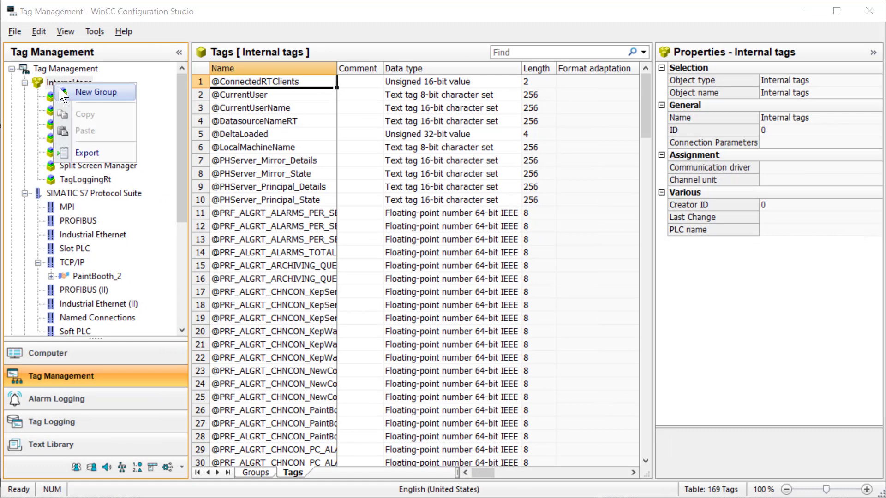
# Step: Create the Weather tag group under internal tags with Weather_Trigger and Weather_Status tags
pyautogui.click(95, 92)
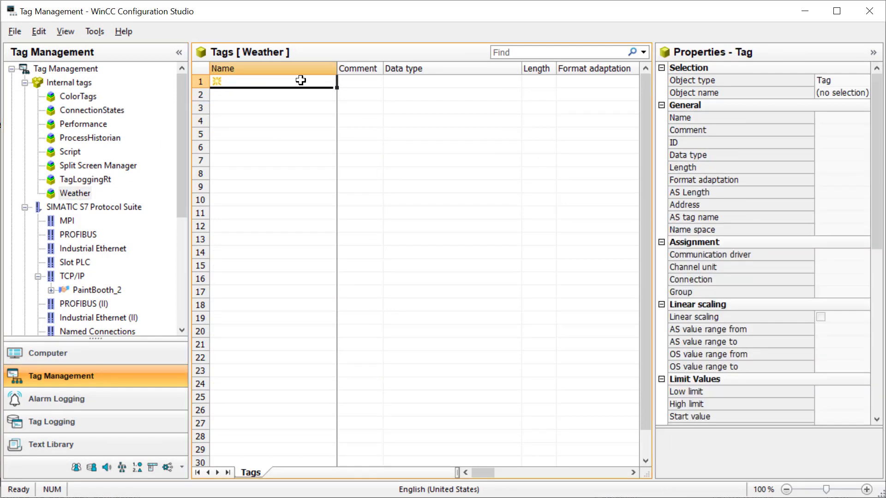
pyautogui.write('Weather_Trigger')
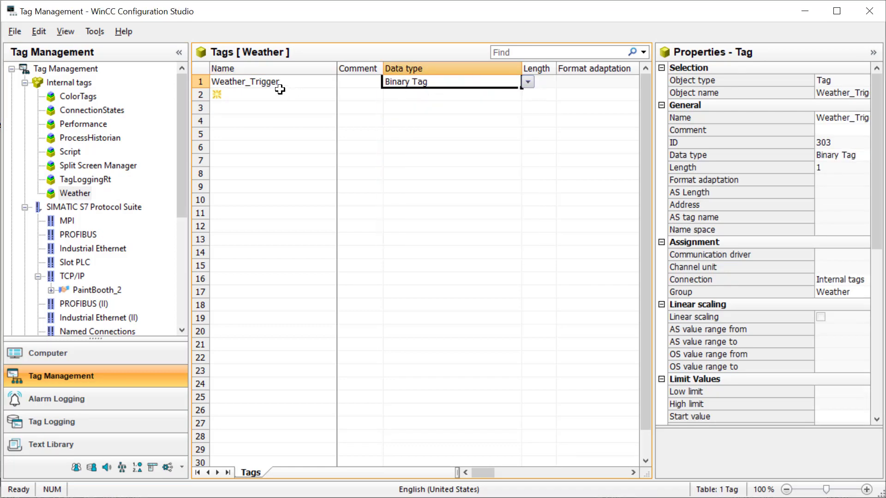
pyautogui.write('Weather_Status')
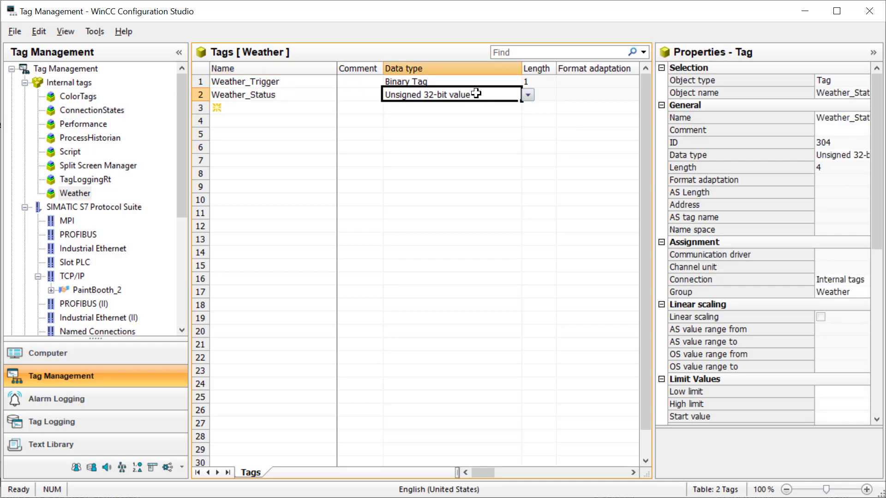
pyautogui.click(525, 94)
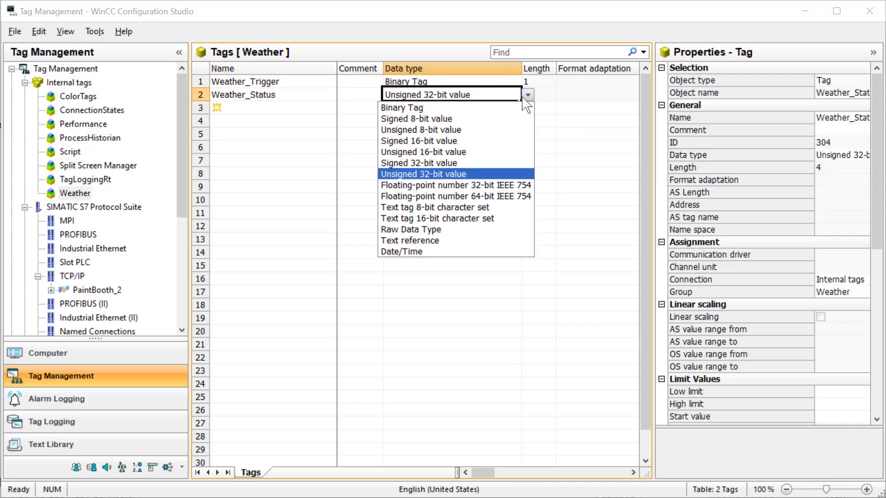
pyautogui.moveTo(455, 151)
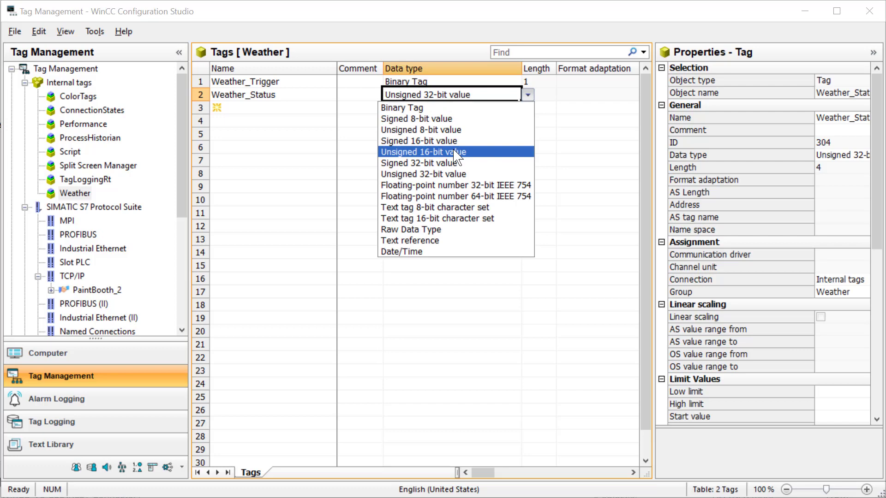
# Step: Add a Weather_Answer tag with data type Text tag 16-bit character set
pyautogui.click(423, 152)
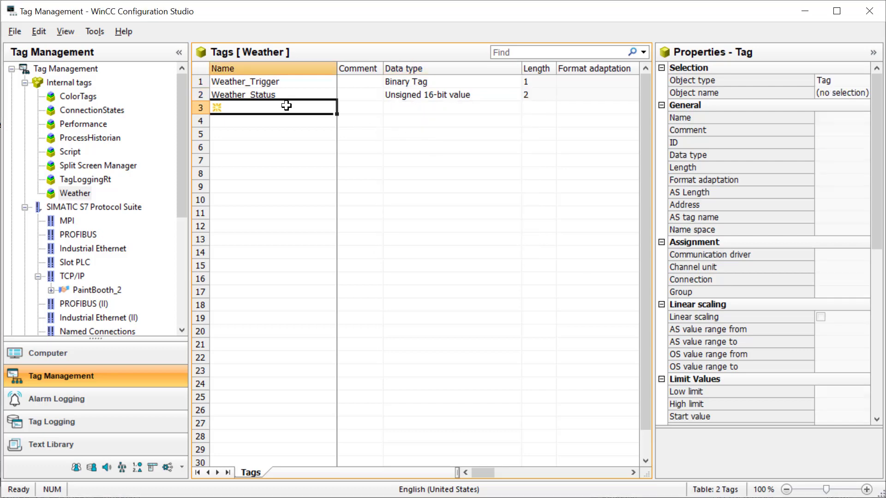
pyautogui.write('Weather+')
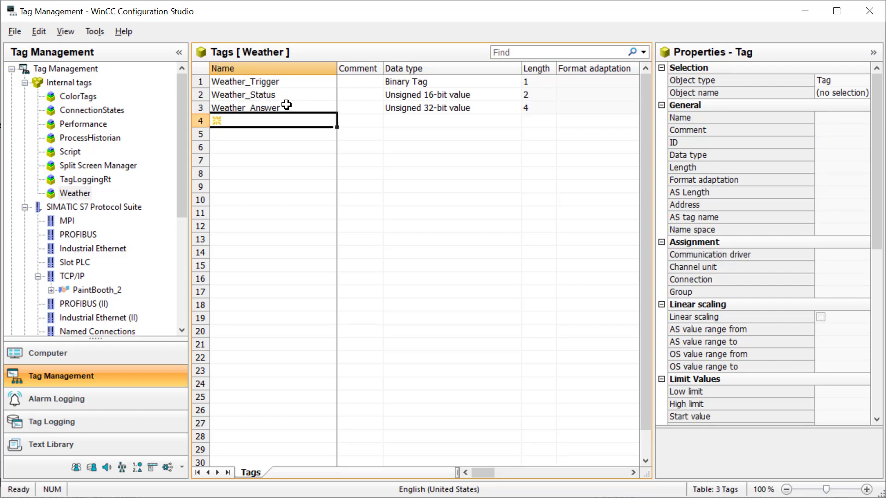
pyautogui.click(527, 107)
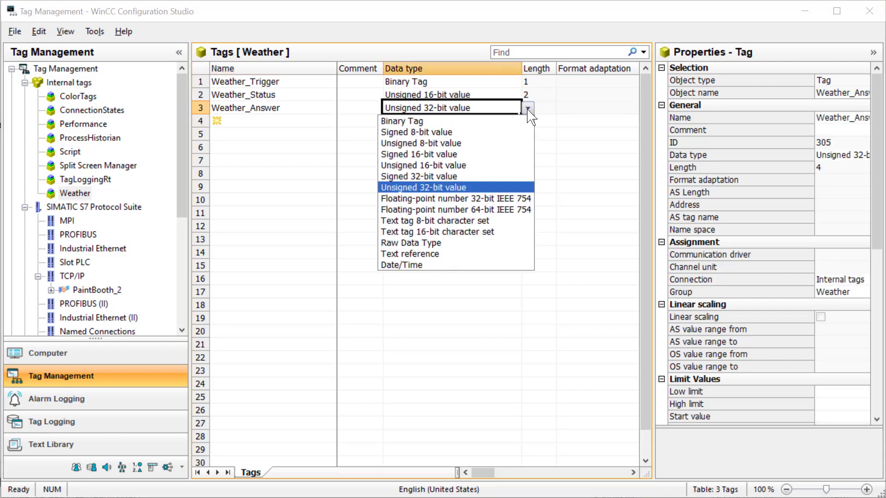
pyautogui.click(437, 231)
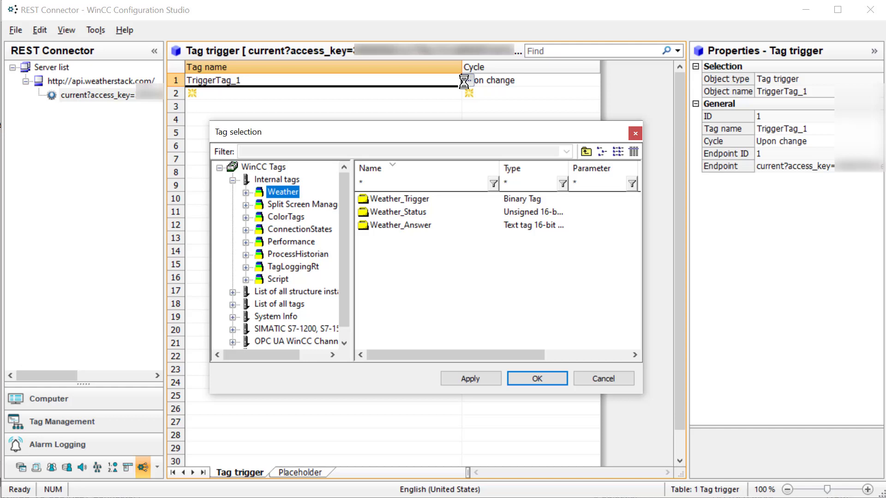
# Step: Assign Weather_Trigger as the endpoint's on-change trigger tag and review its update cycle
pyautogui.click(401, 199)
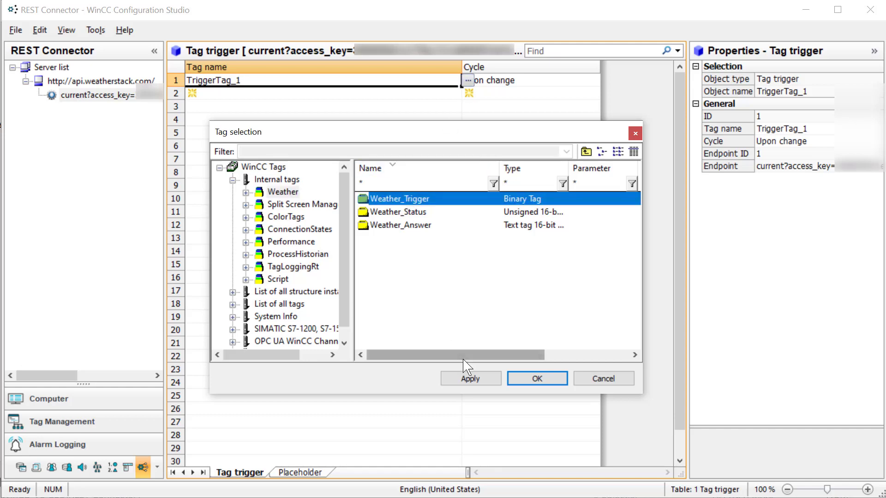
pyautogui.click(535, 379)
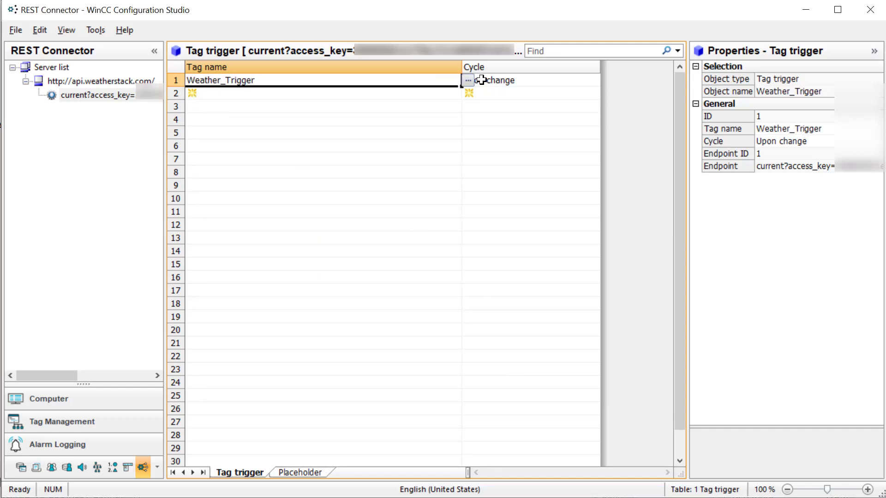
pyautogui.click(466, 79)
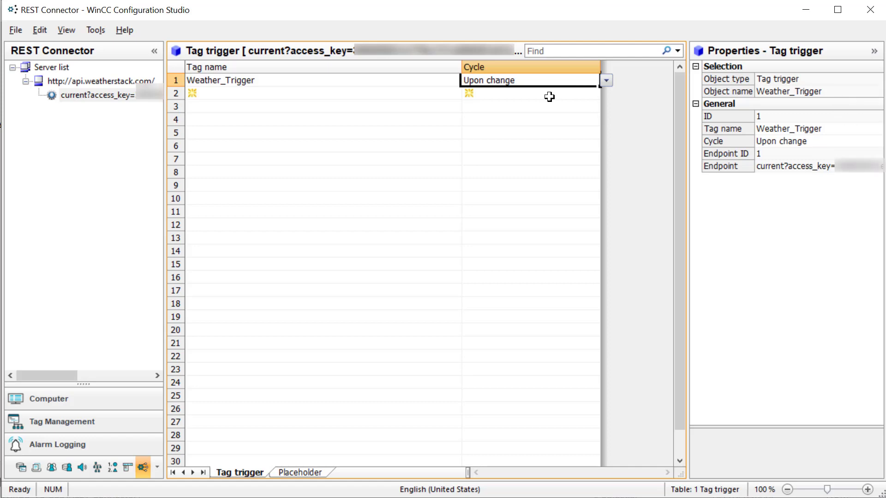
pyautogui.moveTo(317, 104)
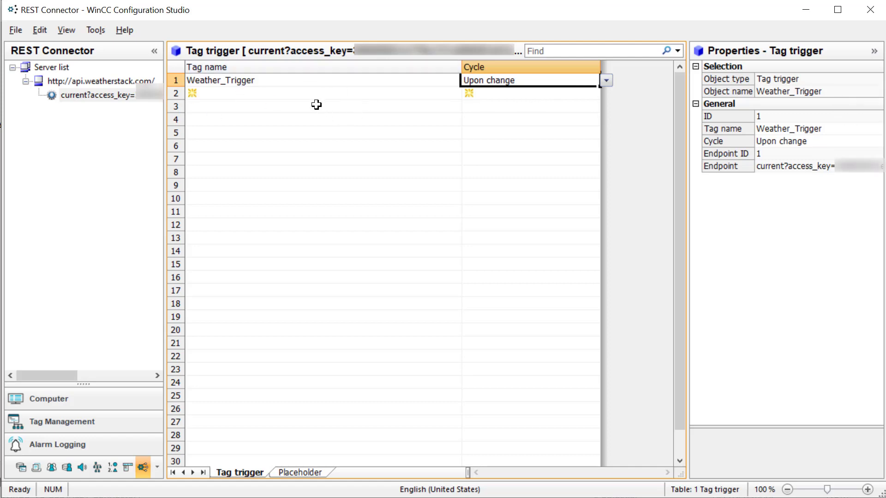
# Step: Assign Weather_Answer as the endpoint's answer variable and Weather_Status as its status variable
pyautogui.click(96, 94)
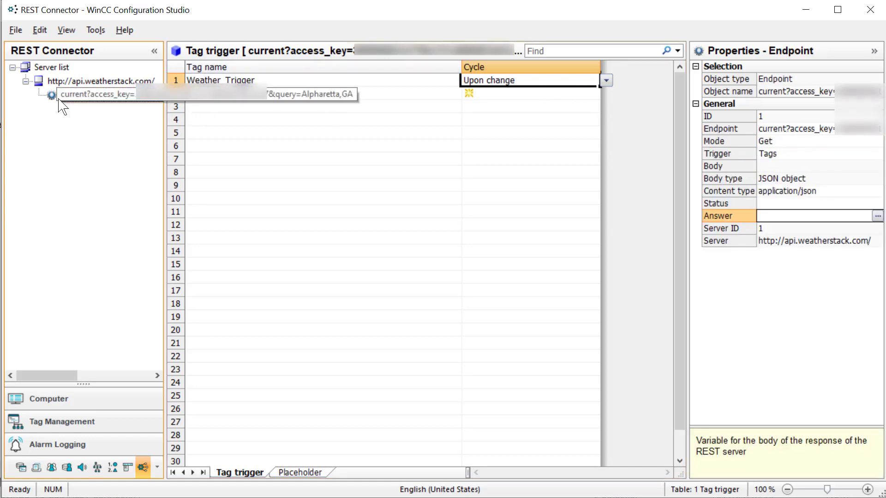
pyautogui.click(96, 94)
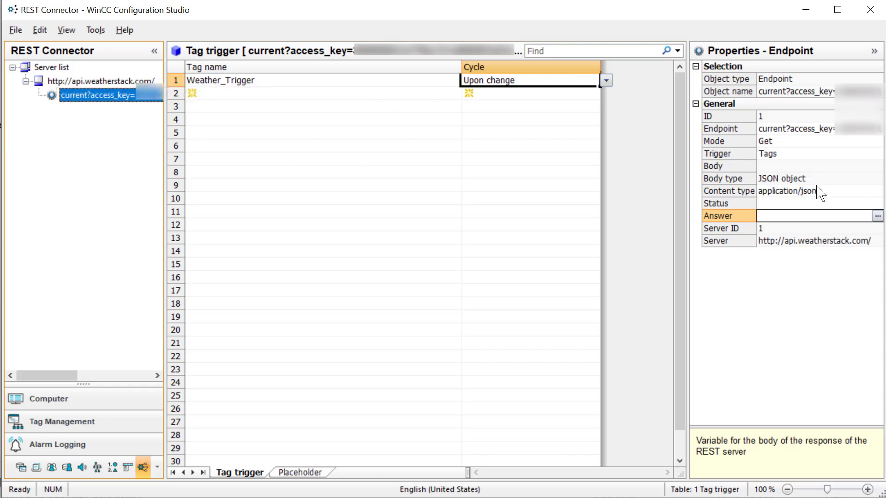
pyautogui.click(877, 216)
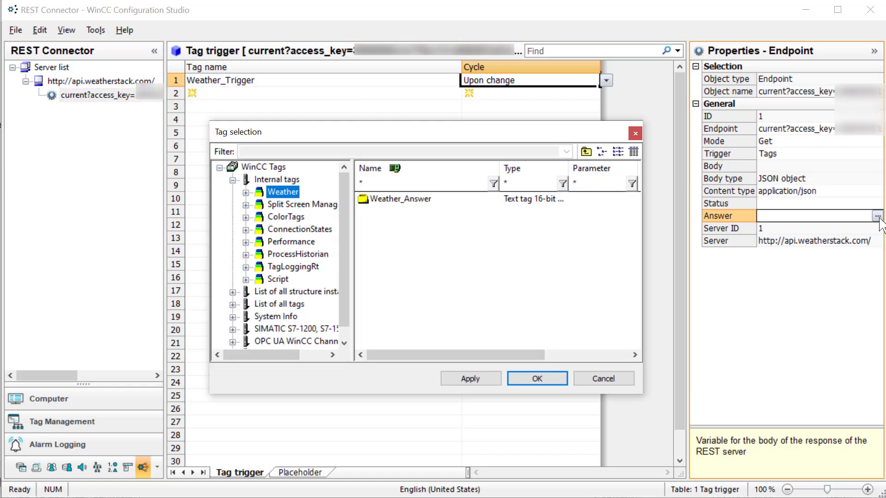
pyautogui.click(400, 198)
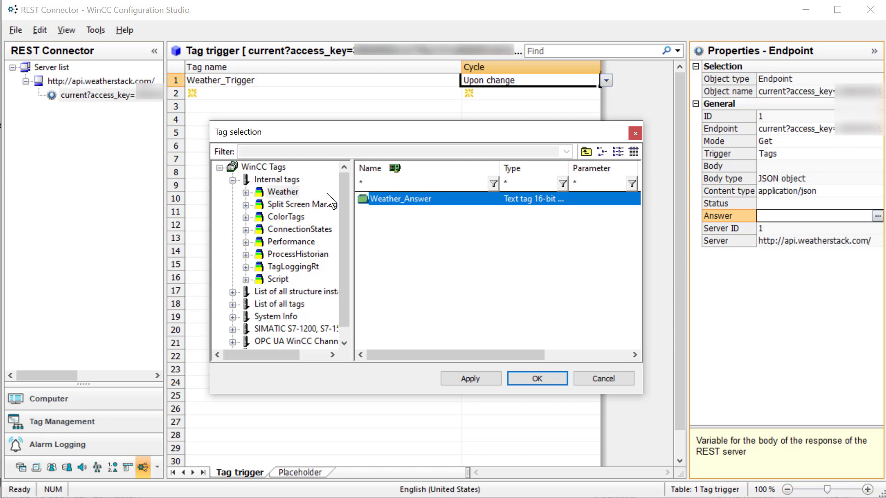
pyautogui.click(536, 378)
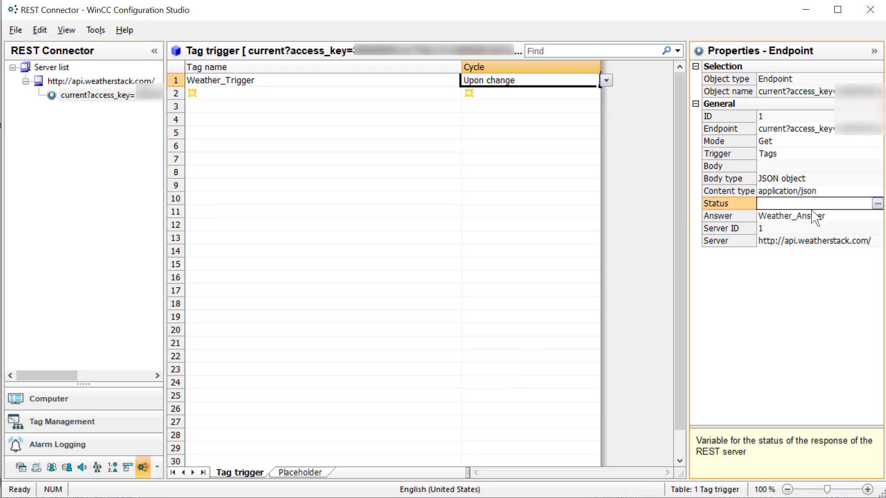
pyautogui.click(877, 203)
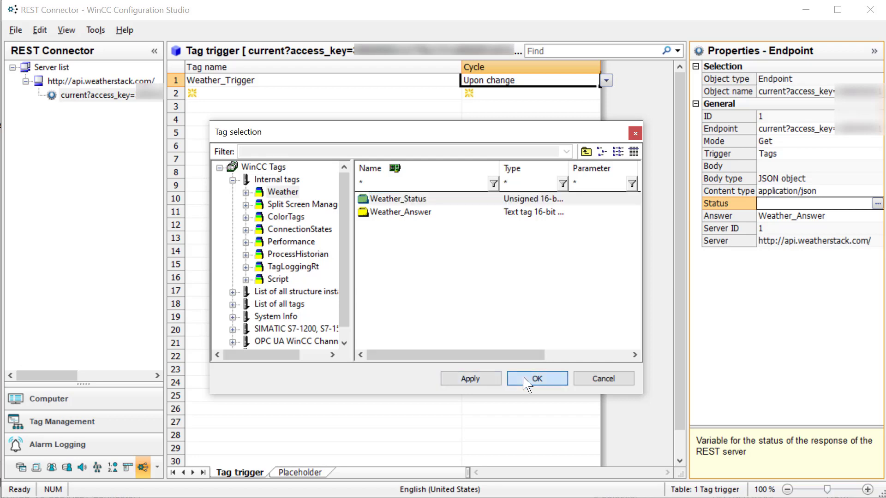
pyautogui.click(536, 378)
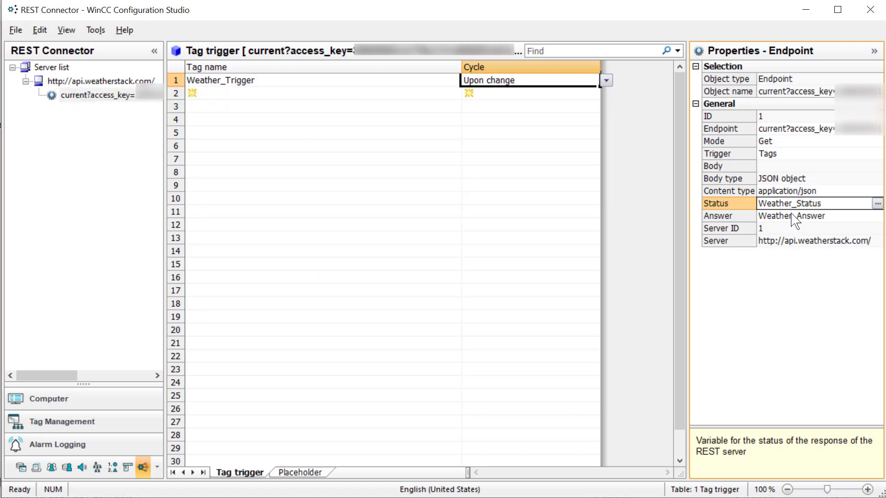
pyautogui.moveTo(790, 220)
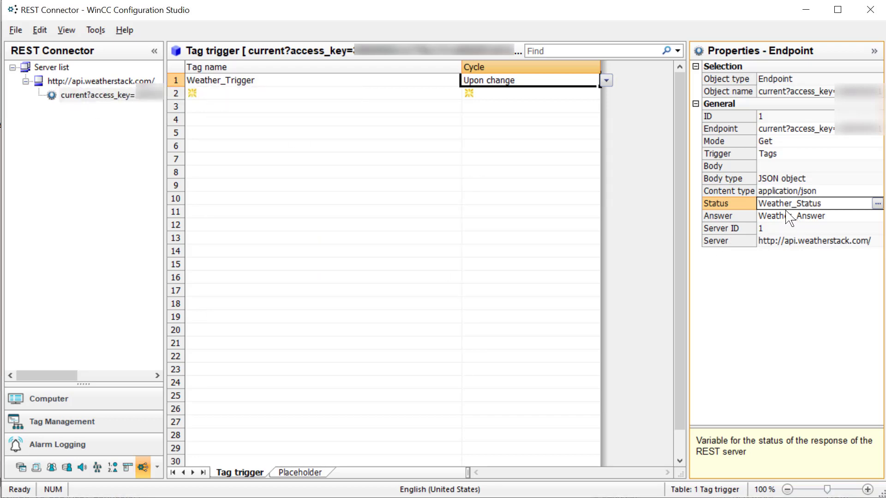
pyautogui.click(15, 29)
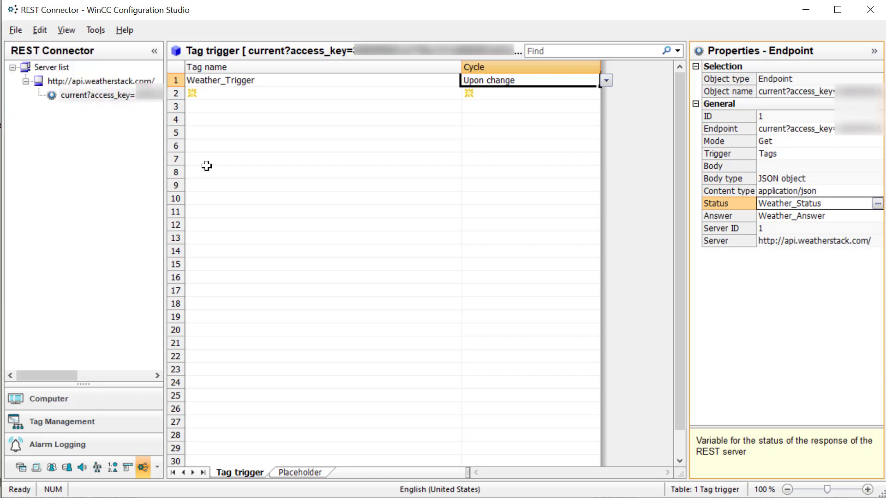
pyautogui.moveTo(231, 159)
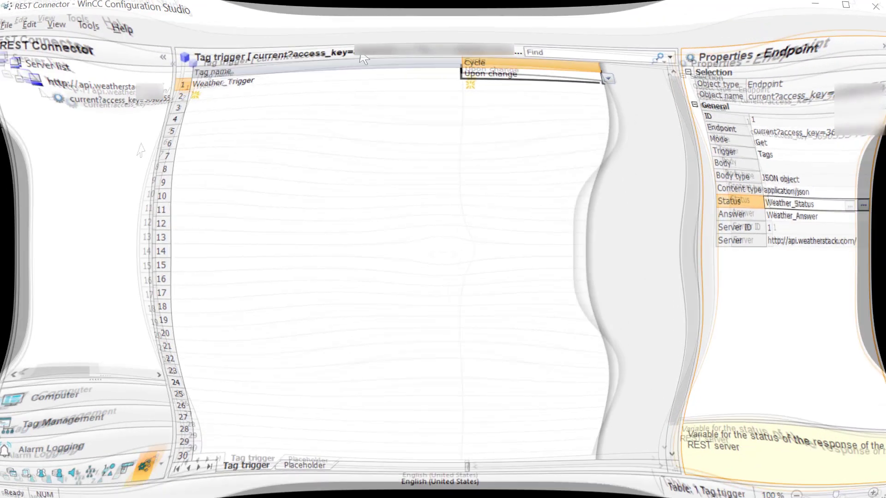
# Step: Exit the REST Connector configuration back to WinCC Explorer via File > Exit
pyautogui.click(16, 30)
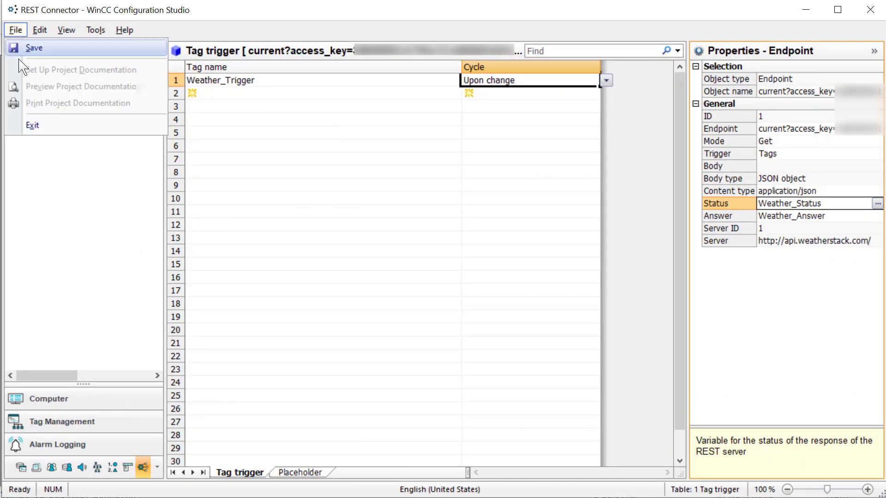
pyautogui.moveTo(32, 125)
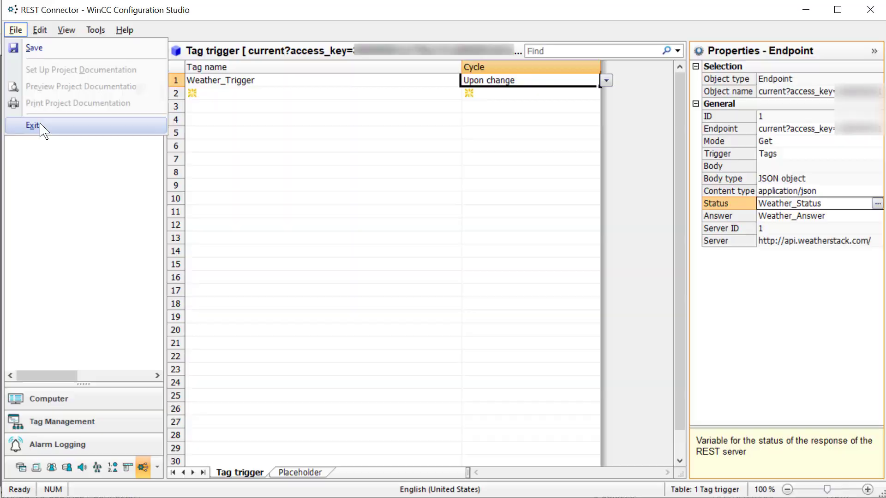
pyautogui.click(33, 125)
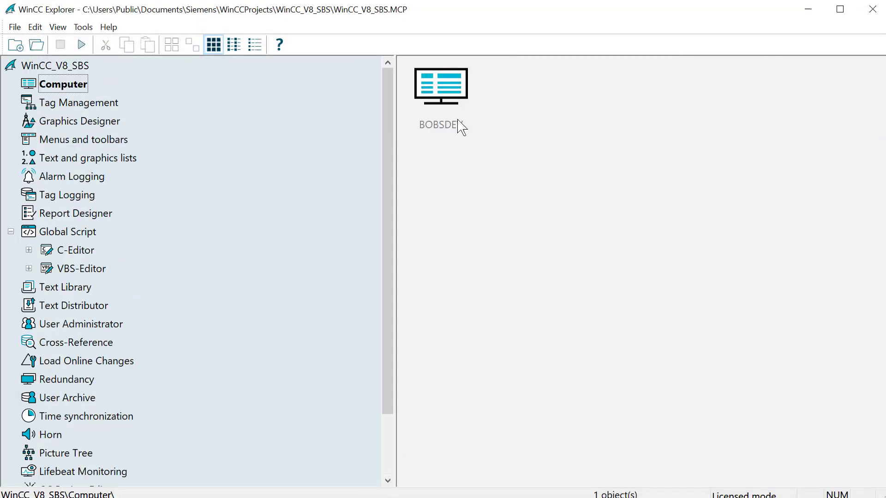
# Step: Open the BOBSDEV computer settings and inspect the REST Service entry among runtime startup processes
pyautogui.click(440, 86)
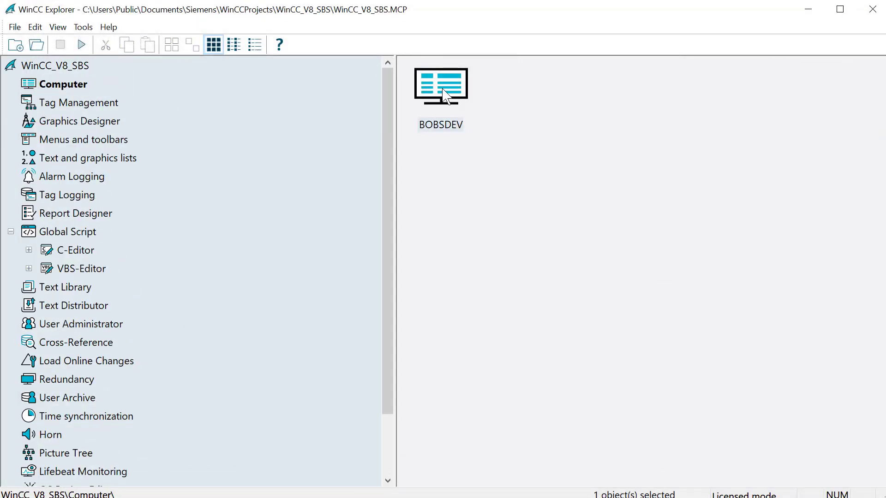
pyautogui.doubleClick(442, 87)
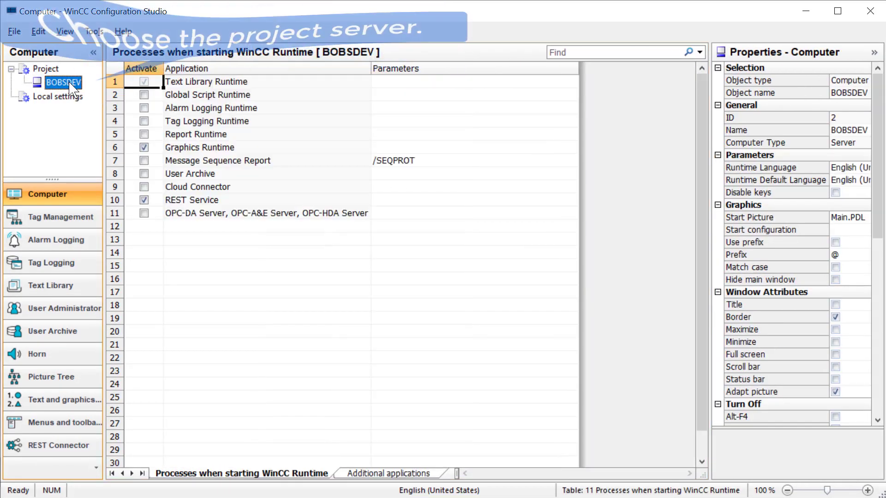
pyautogui.click(192, 199)
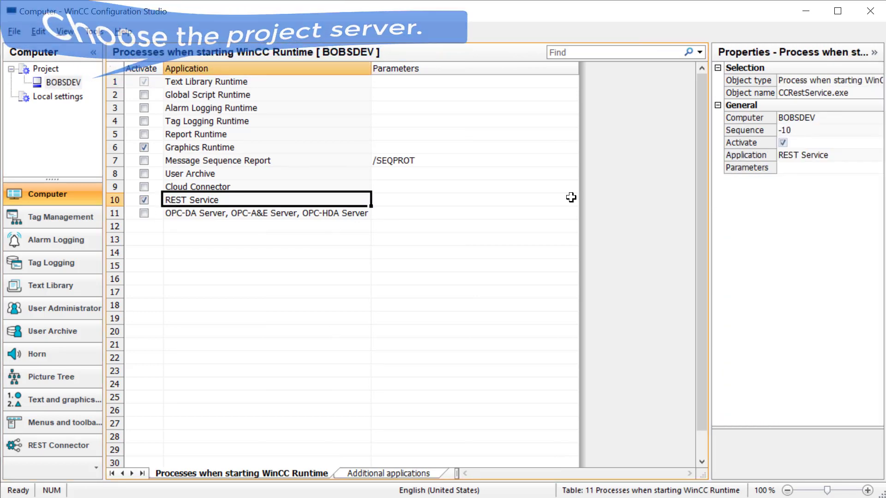
pyautogui.click(58, 96)
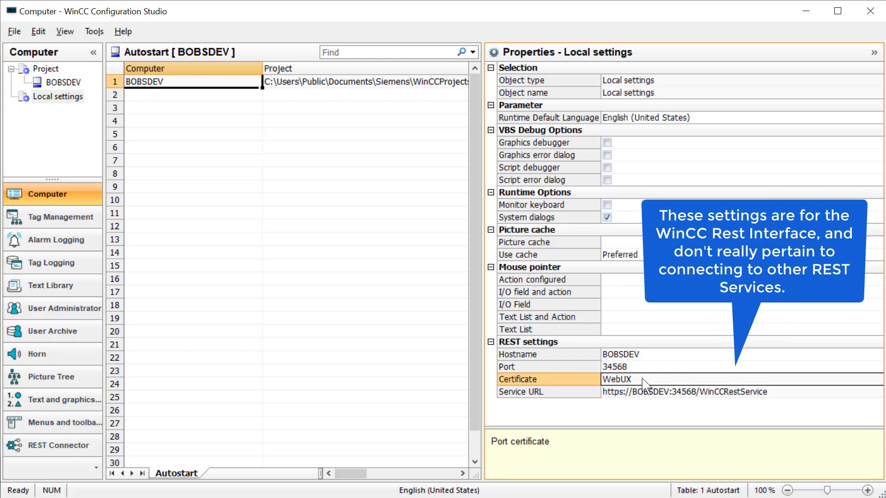
pyautogui.moveTo(190, 135)
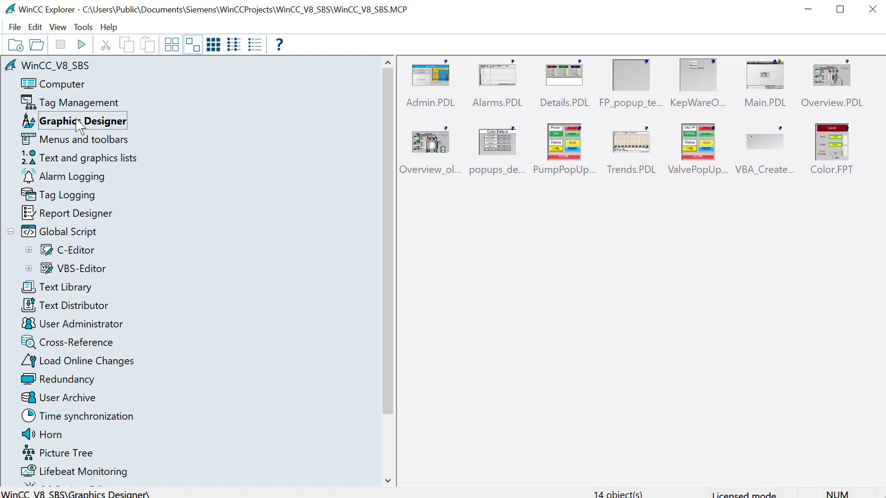
# Step: Start a new picture in Graphics Designer, save it as Weather.PDL and show the project's tag browser
pyautogui.doubleClick(82, 120)
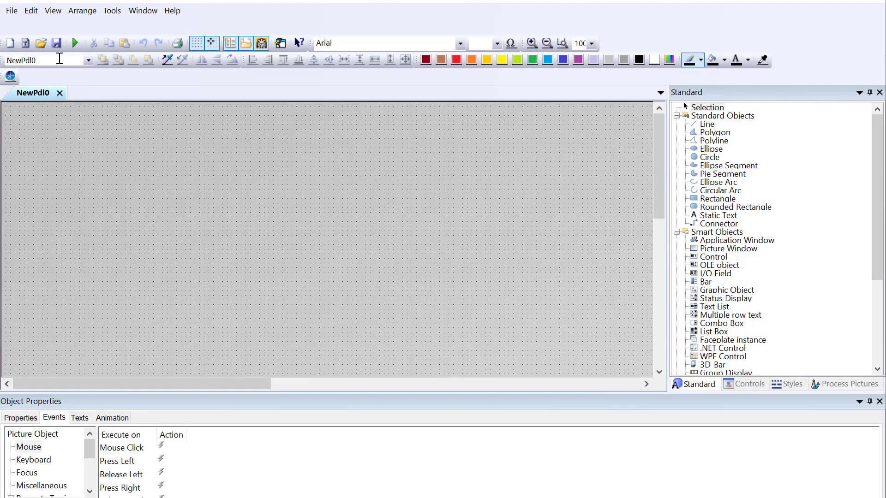
pyautogui.click(57, 43)
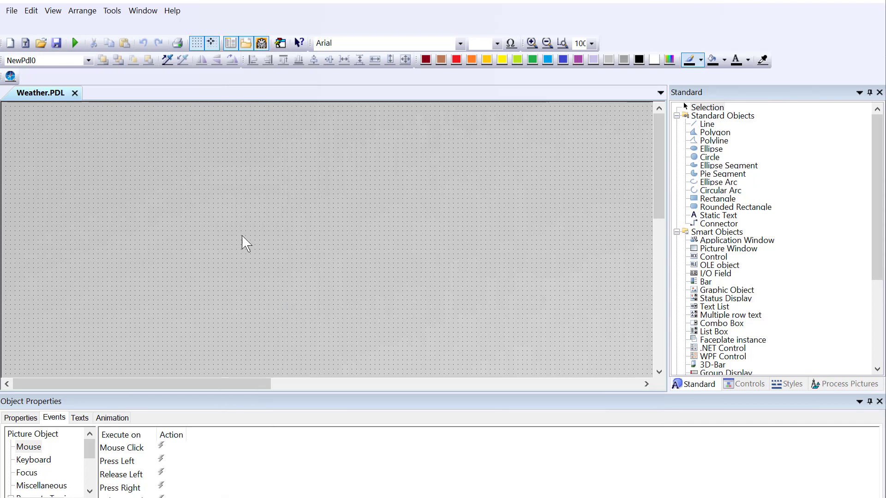
pyautogui.click(20, 417)
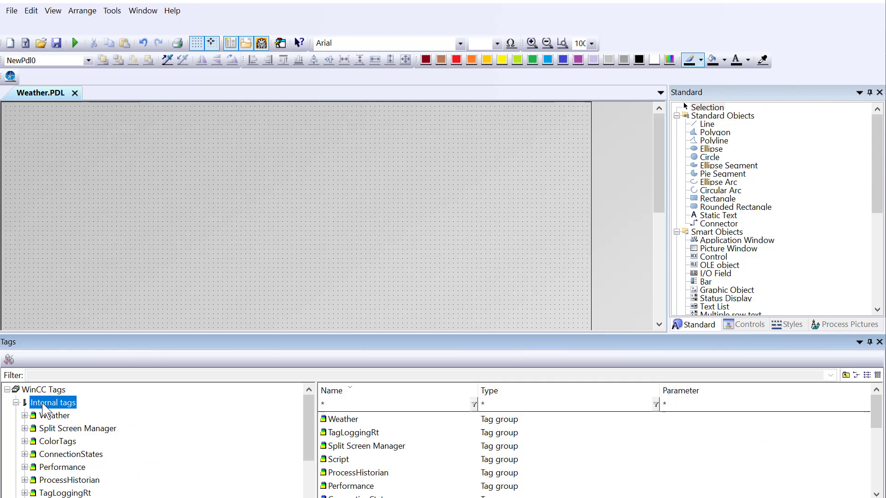
# Step: Expand the Weather tag group and draw a large multi-row text box beside the I/O fields
pyautogui.click(58, 415)
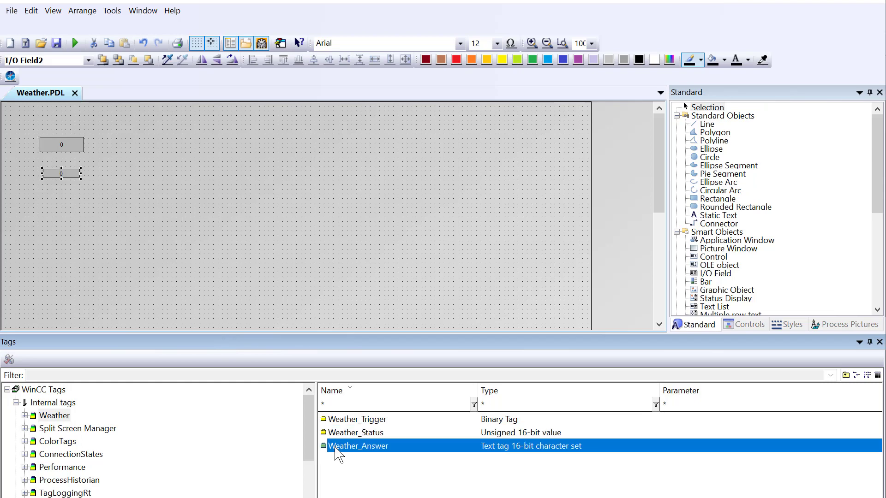
pyautogui.moveTo(749, 273)
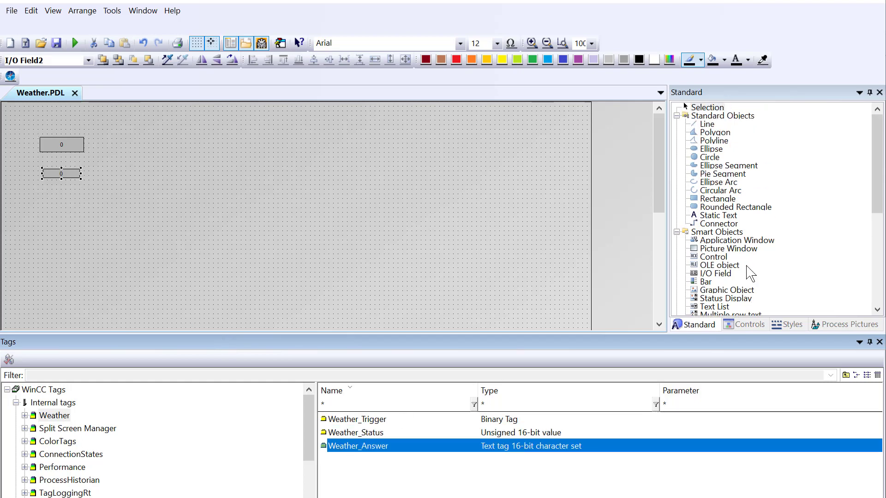
pyautogui.scroll(-3)
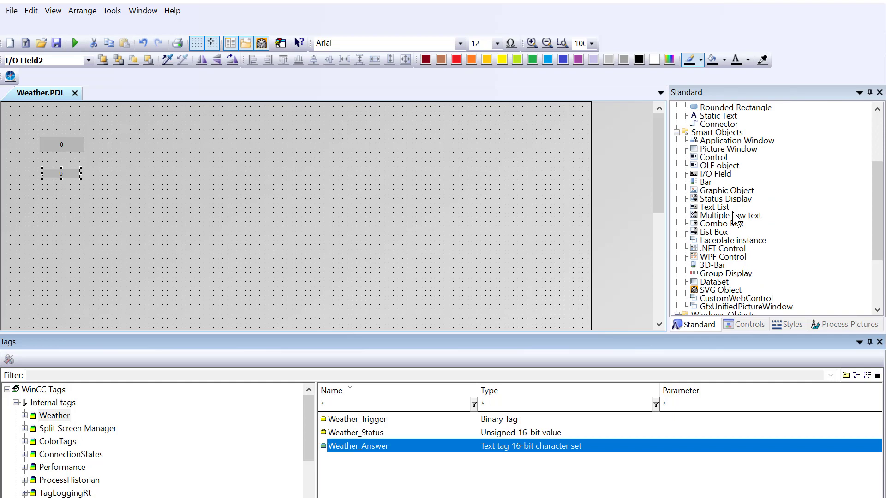
pyautogui.moveTo(93, 133); pyautogui.dragTo(593, 314)
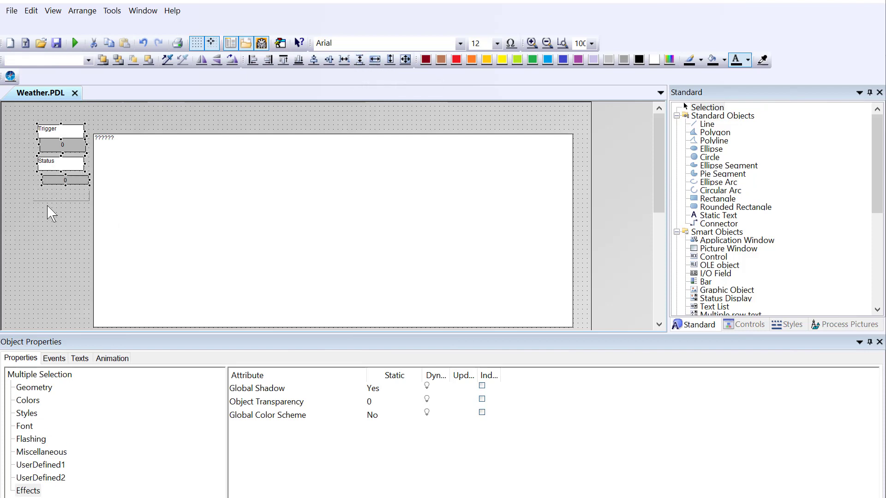
# Step: Centre the Trigger and Status label text horizontally and verify the tags driving each field
pyautogui.click(61, 130)
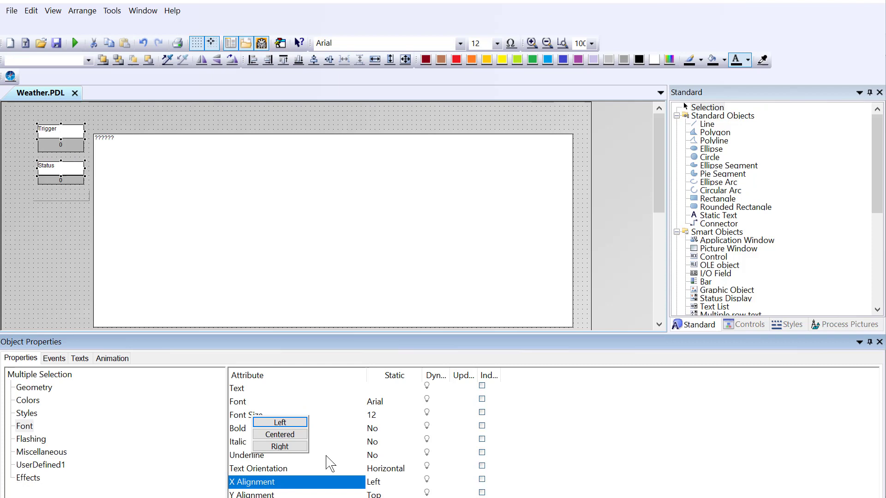
pyautogui.click(279, 434)
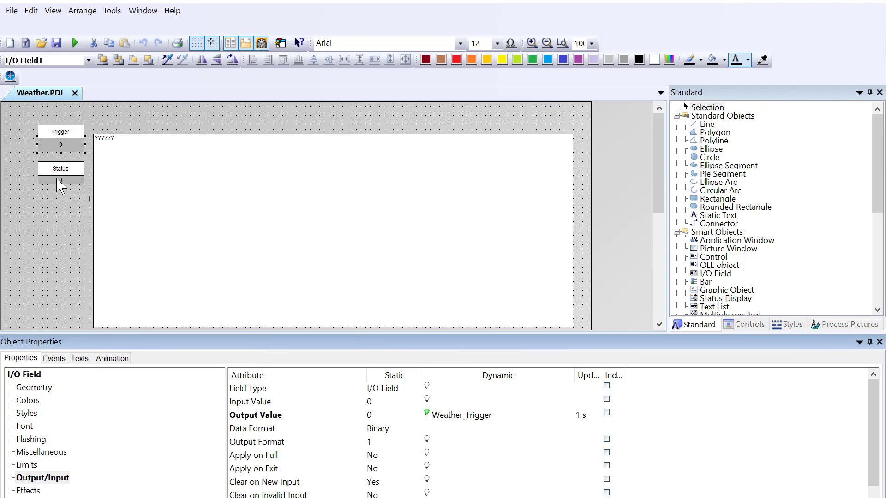
pyautogui.click(61, 180)
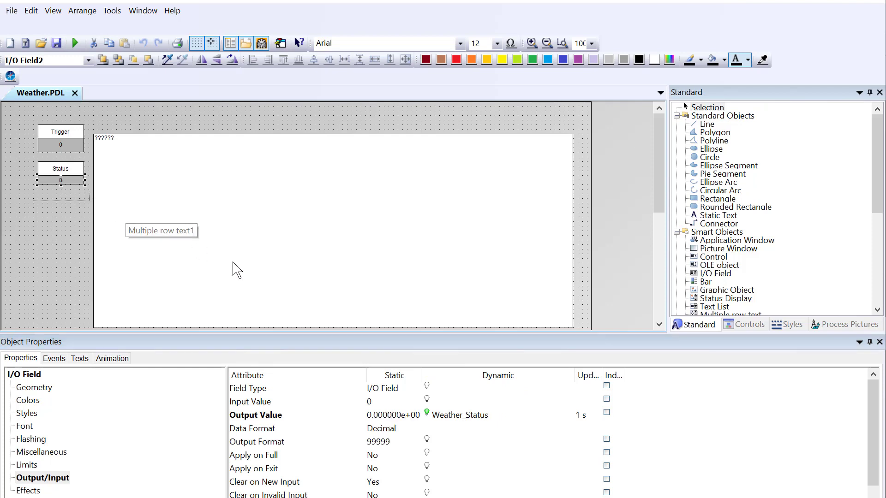
pyautogui.click(162, 231)
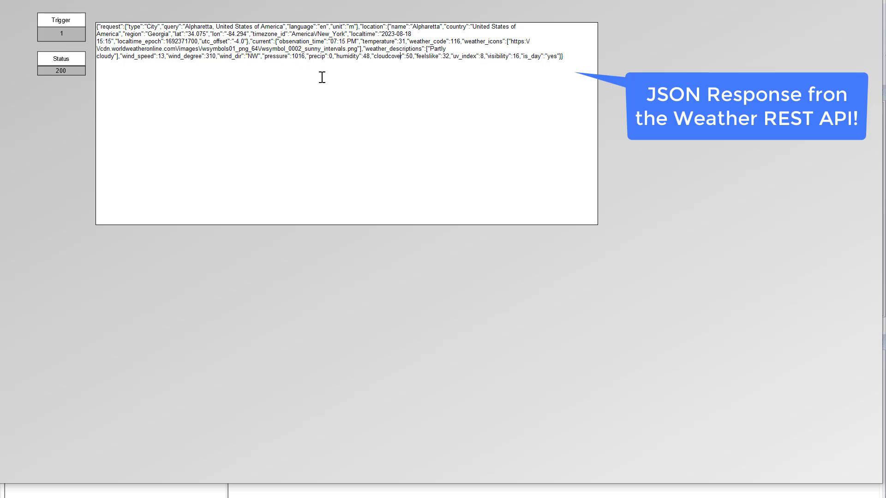
pyautogui.moveTo(349, 49)
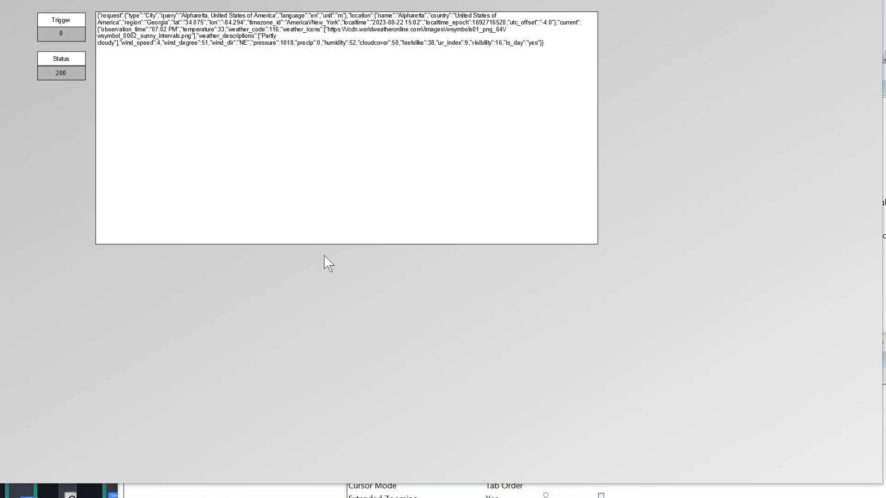
pyautogui.moveTo(271, 61)
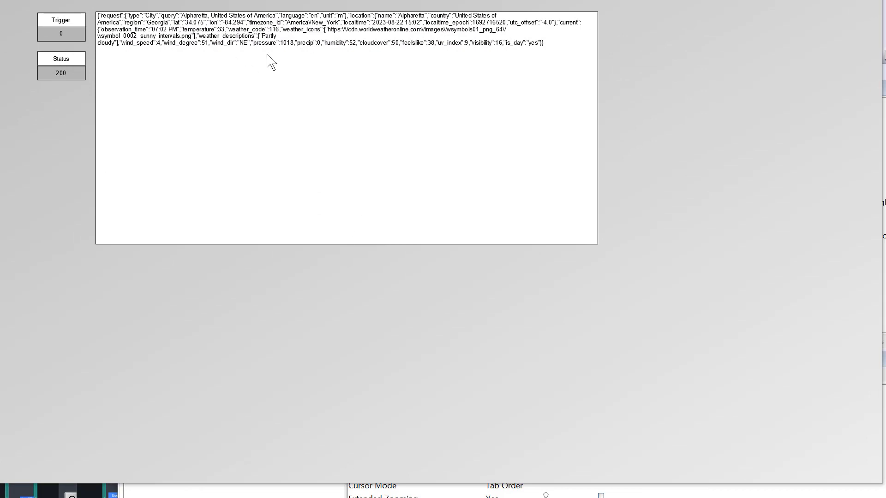
pyautogui.moveTo(307, 61)
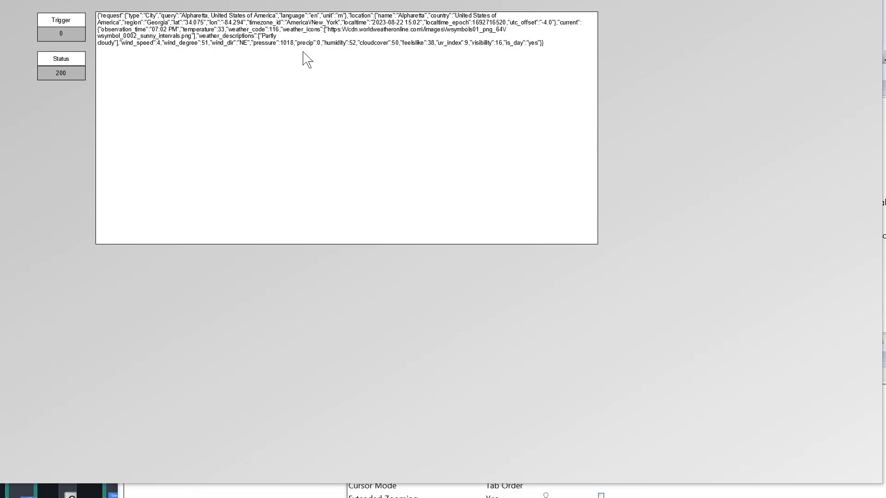
pyautogui.moveTo(323, 83)
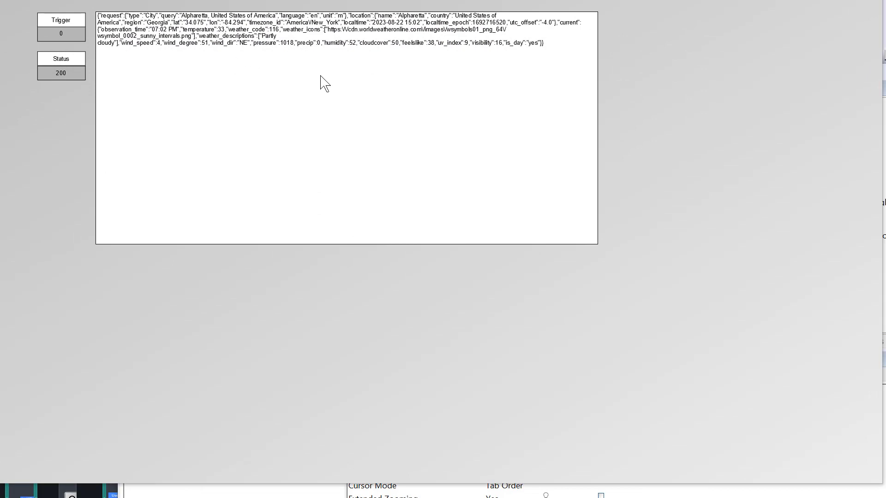
pyautogui.moveTo(323, 108)
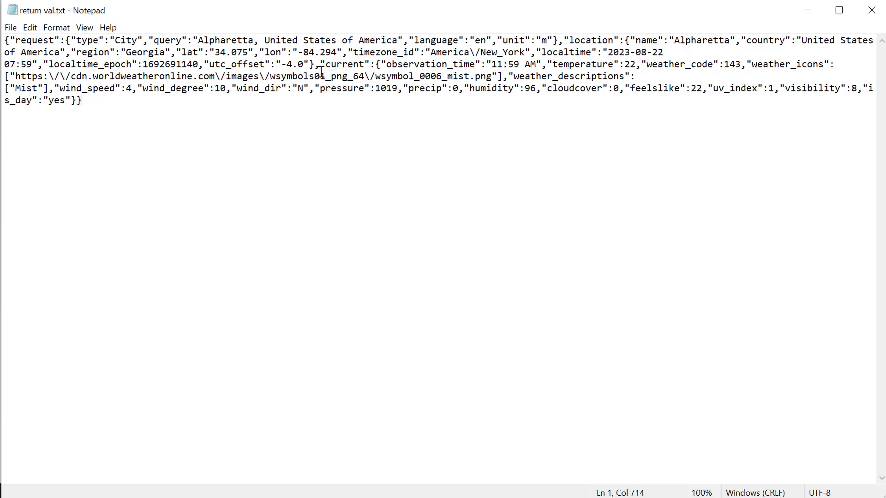
# Step: Mark the JSON 'current' section and the observation_time name/value pair in return val.txt
pyautogui.moveTo(322, 64); pyautogui.dragTo(82, 101)
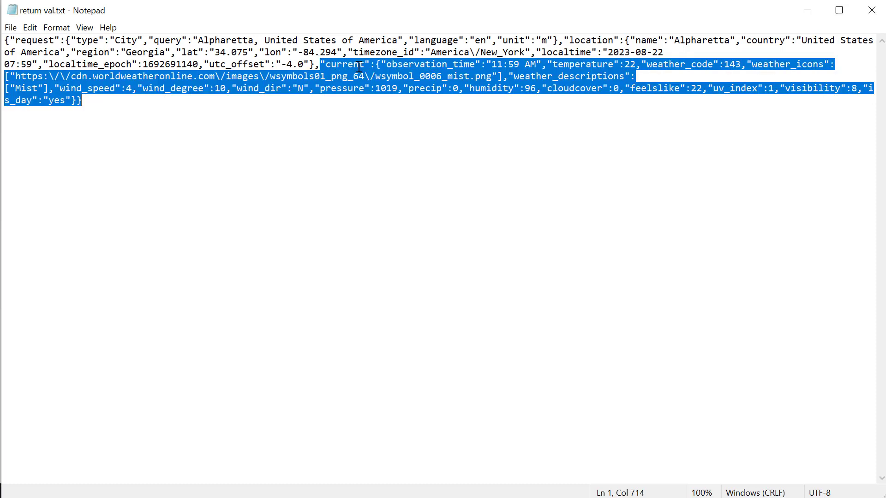
pyautogui.doubleClick(413, 64)
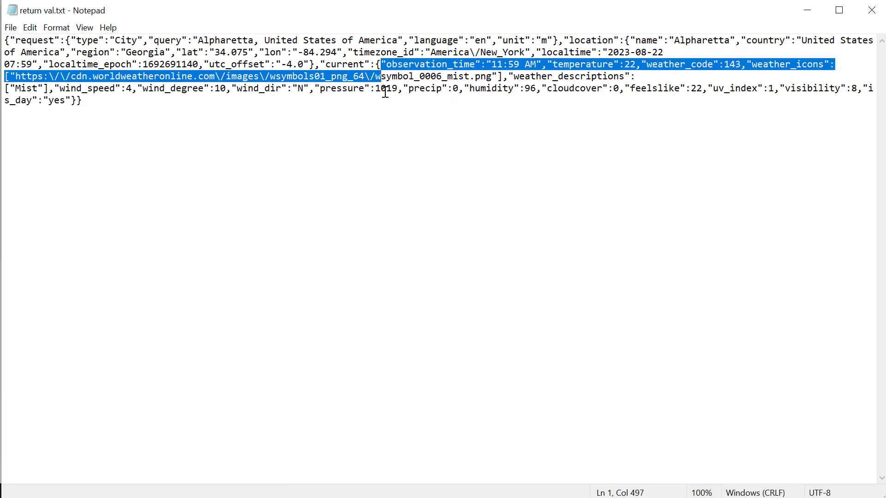
pyautogui.click(545, 64)
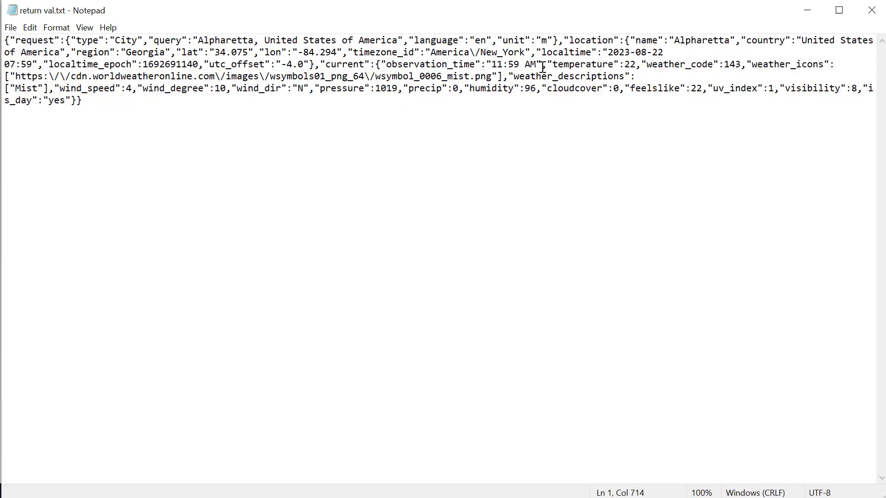
pyautogui.click(638, 65)
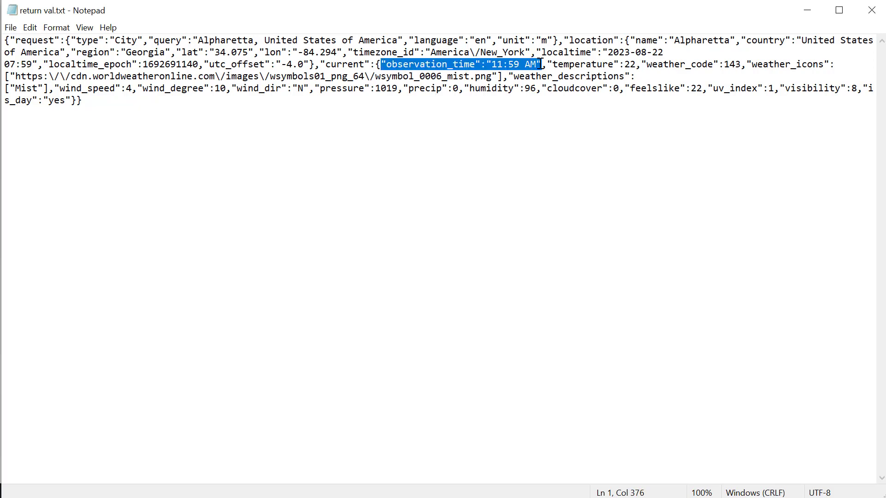
pyautogui.moveTo(440, 59)
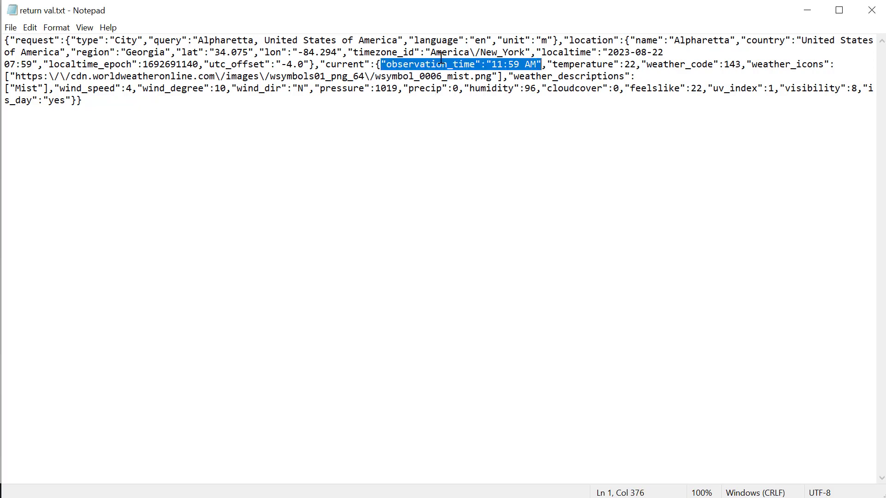
pyautogui.click(435, 63)
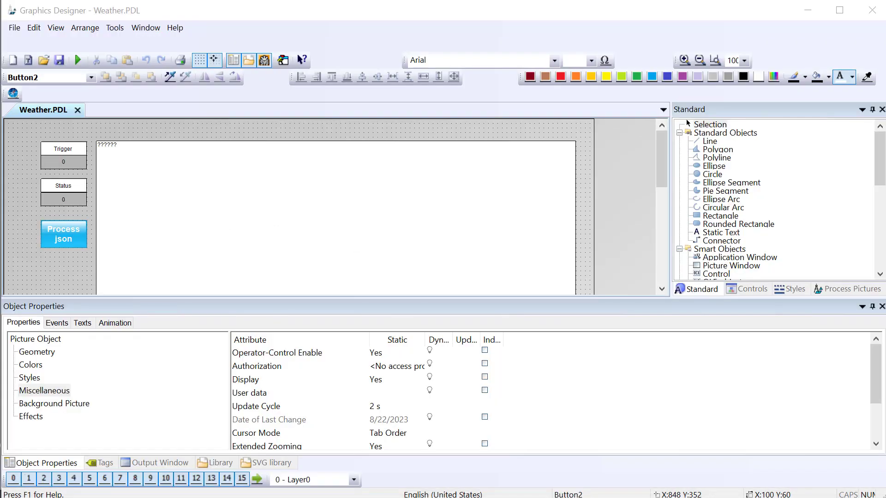
# Step: Place an application window from Smart Objects under the response text box
pyautogui.click(64, 233)
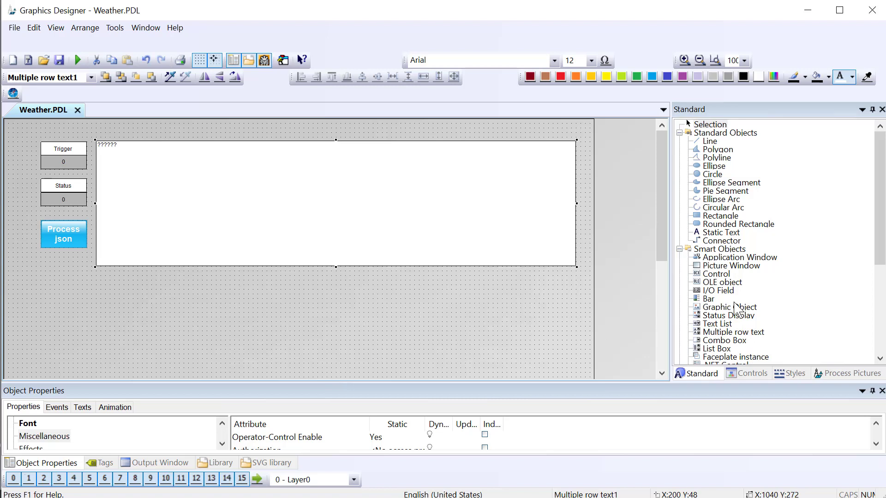
pyautogui.click(741, 257)
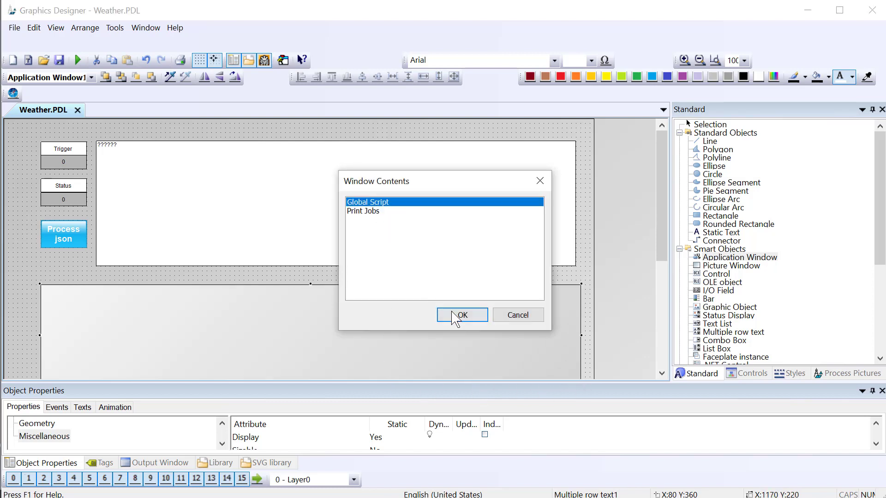
# Step: Confirm Global Script contents with the GSC Diagnostics template for the application window
pyautogui.click(461, 315)
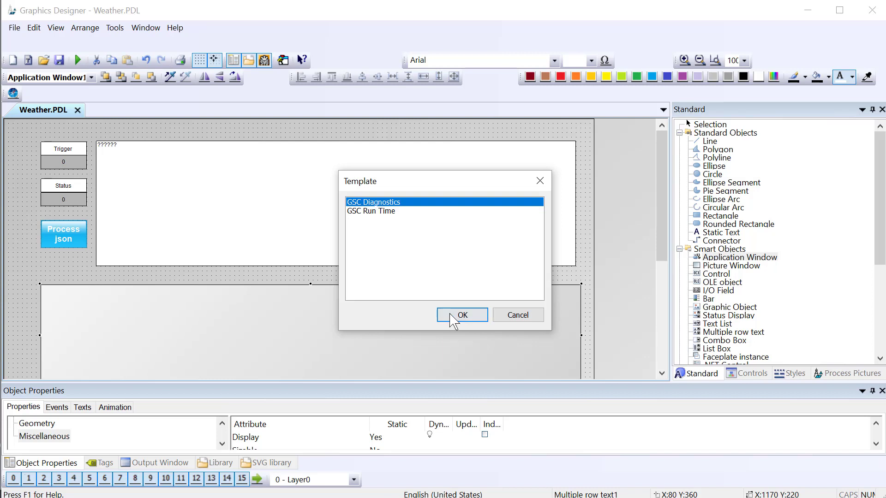
pyautogui.click(461, 315)
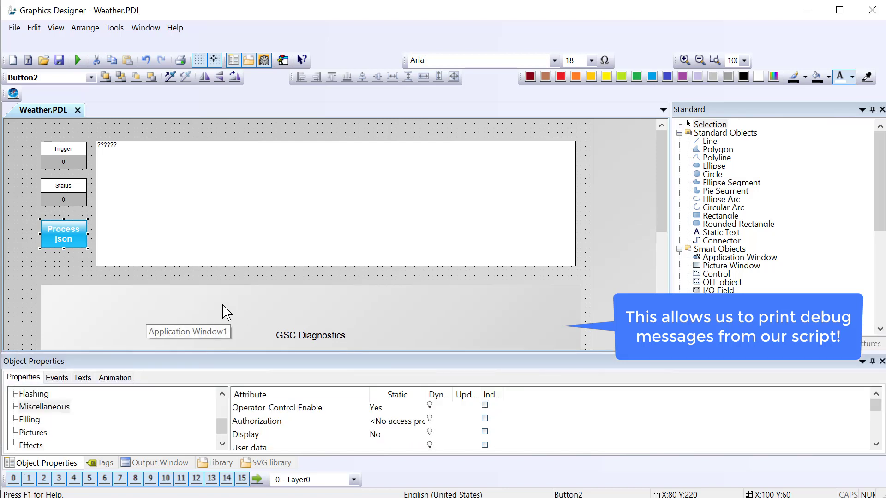
# Step: Write the button's VB action using Mid, Split on commas and a Trace loop over each pair, then accept it
pyautogui.click(56, 377)
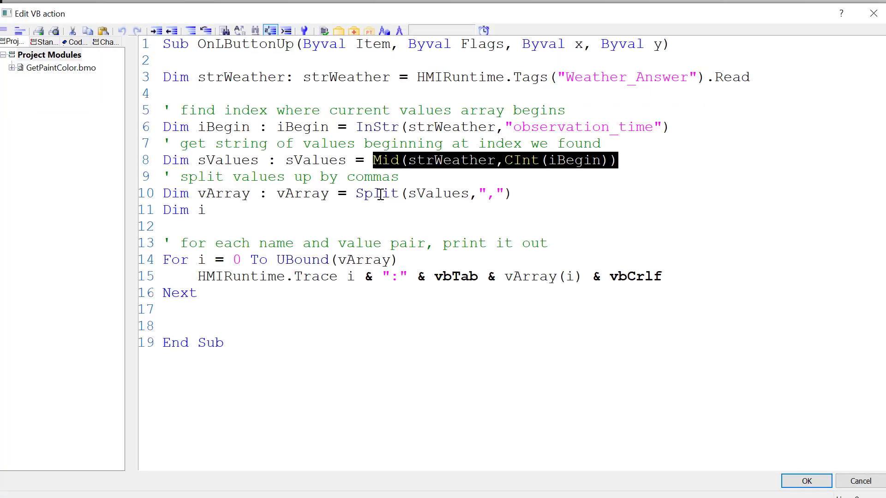
pyautogui.doubleClick(377, 193)
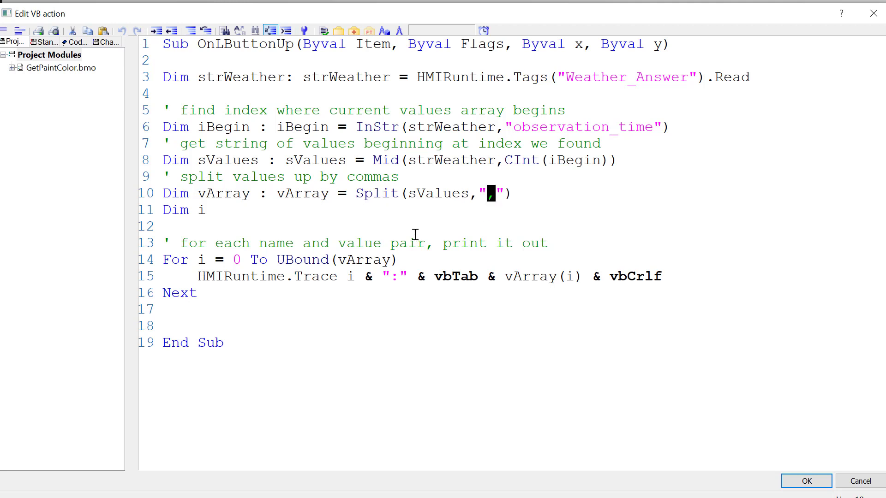
pyautogui.moveTo(403, 205)
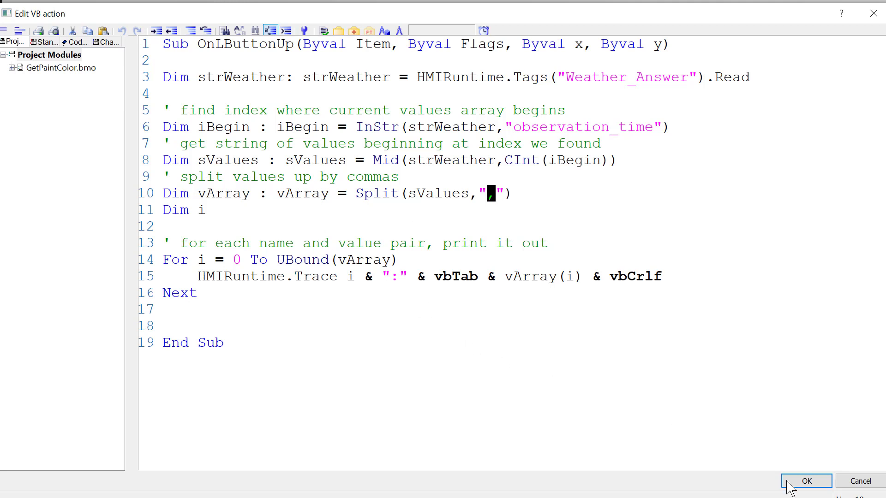
pyautogui.doubleClick(266, 276)
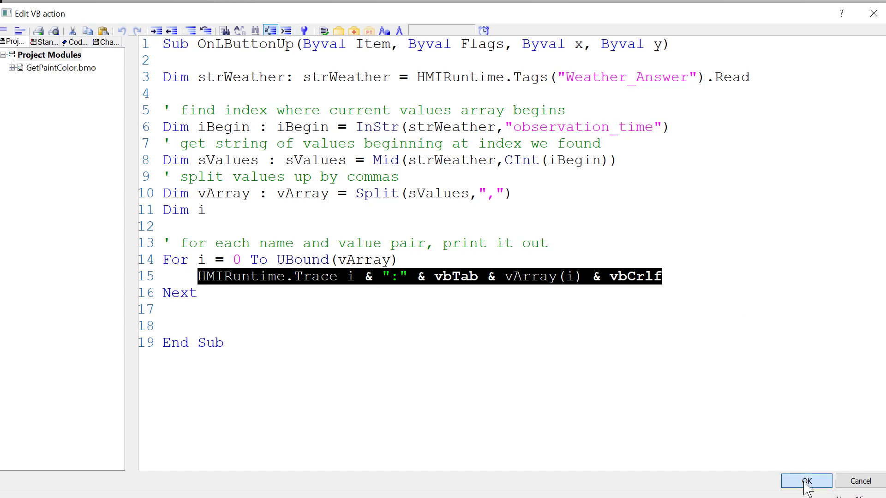
pyautogui.click(805, 481)
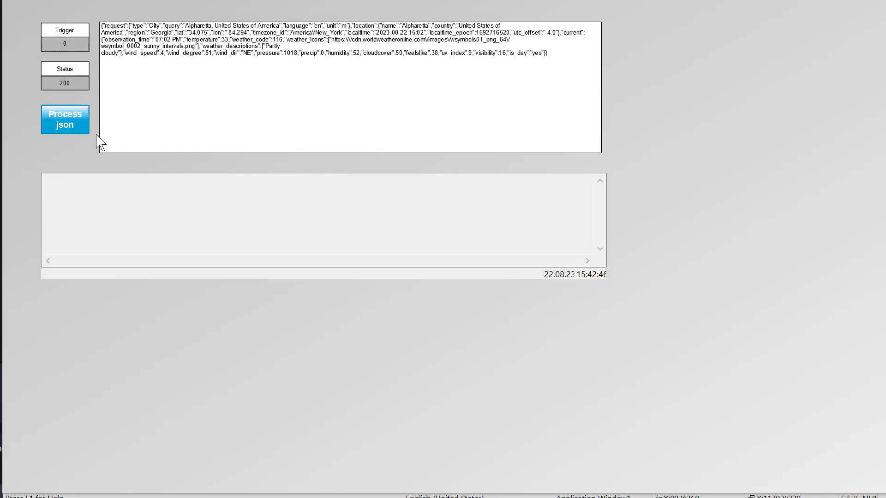
# Step: Run Process json in Runtime and read the traced pairs, starting with observation_time 07:02 PM
pyautogui.click(65, 119)
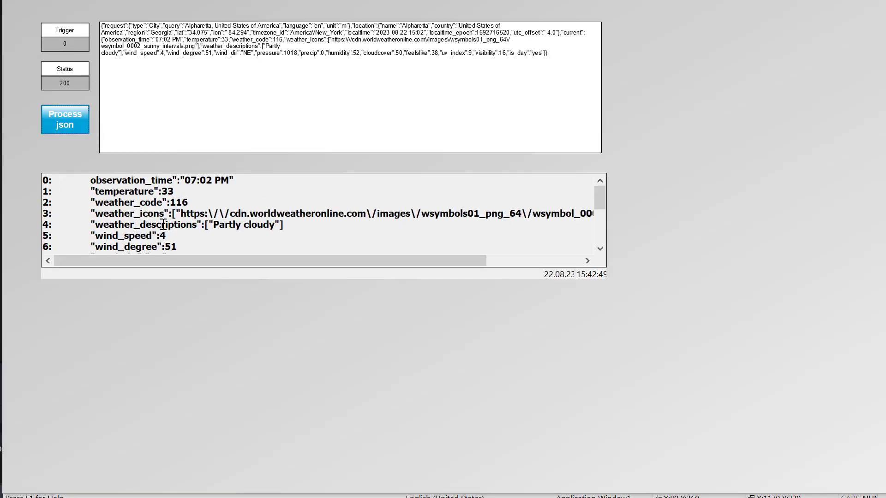
pyautogui.doubleClick(131, 180)
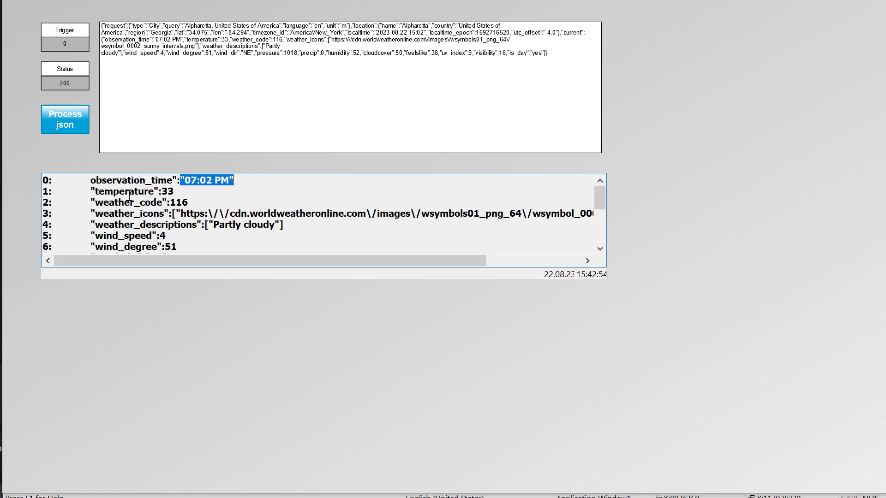
pyautogui.doubleClick(135, 202)
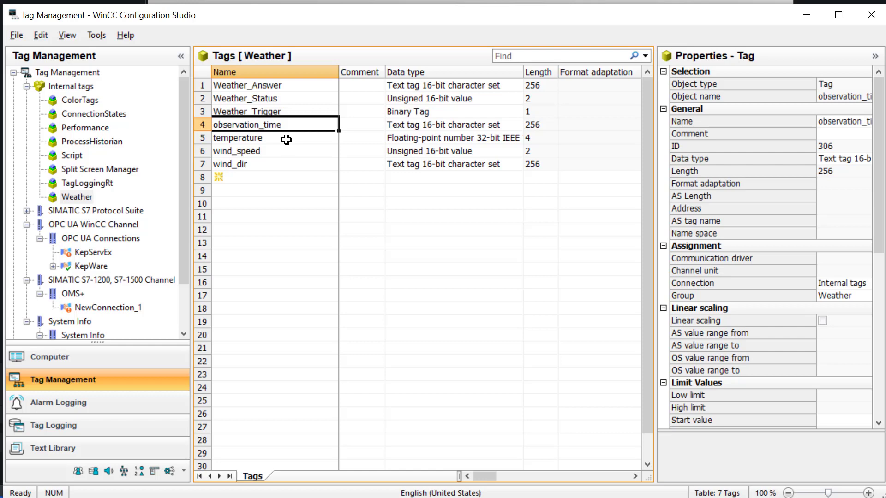
# Step: Review the temperature, wind_speed and wind_dir tag properties in the Weather group
pyautogui.click(237, 138)
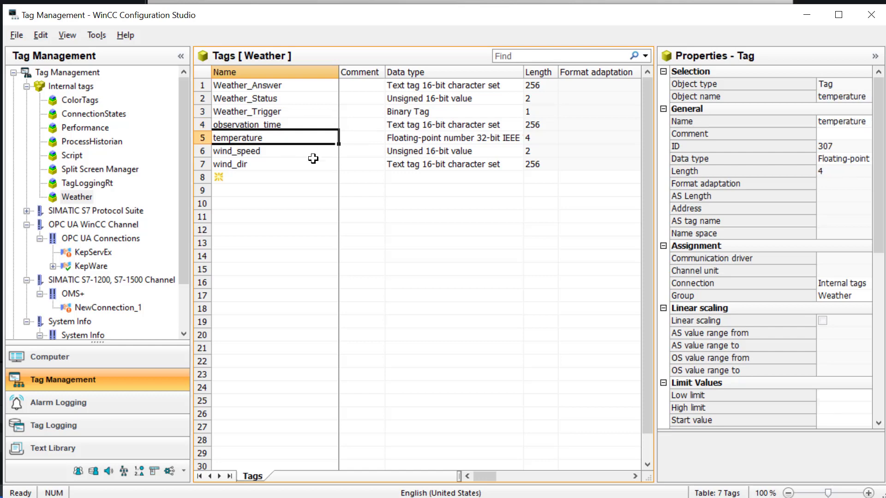
pyautogui.click(236, 151)
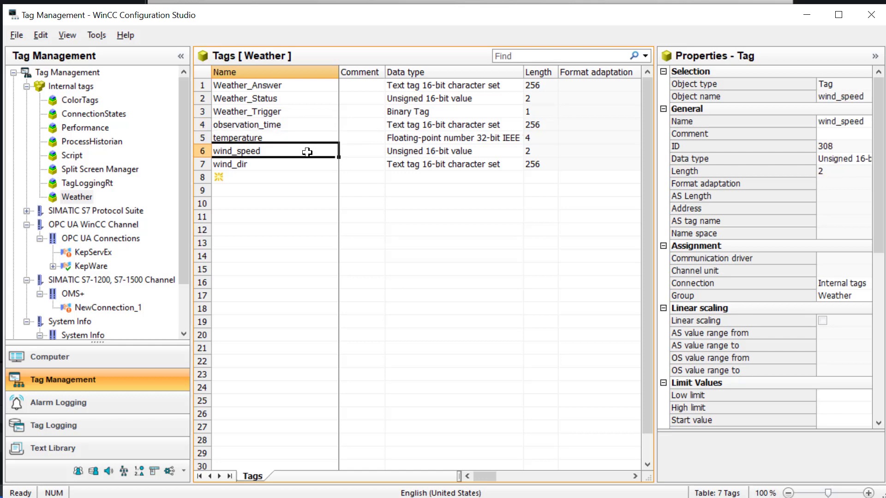
pyautogui.click(232, 164)
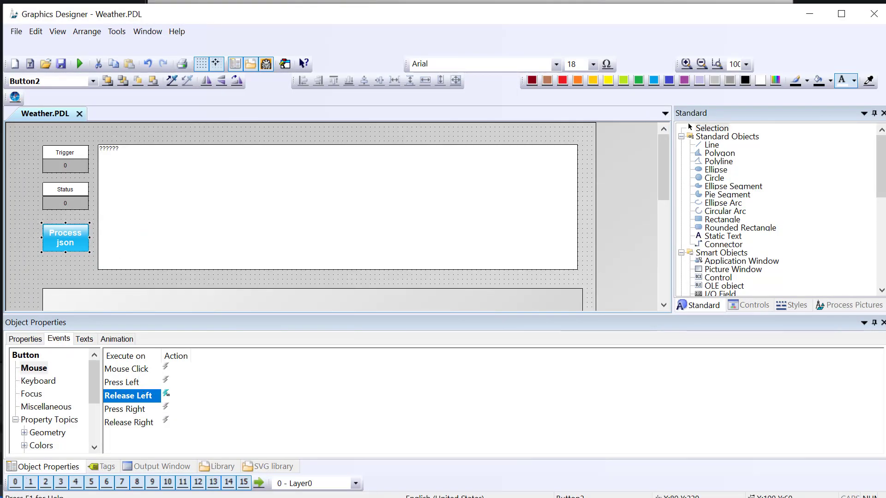
# Step: Add comment lines naming observation_time, temperature, wind_speed and wind_dir in the Release Left action
pyautogui.click(165, 394)
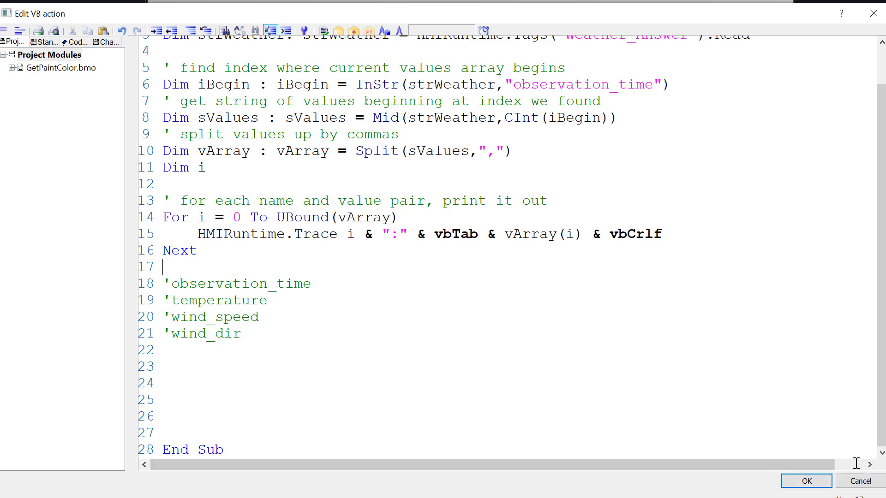
pyautogui.click(805, 481)
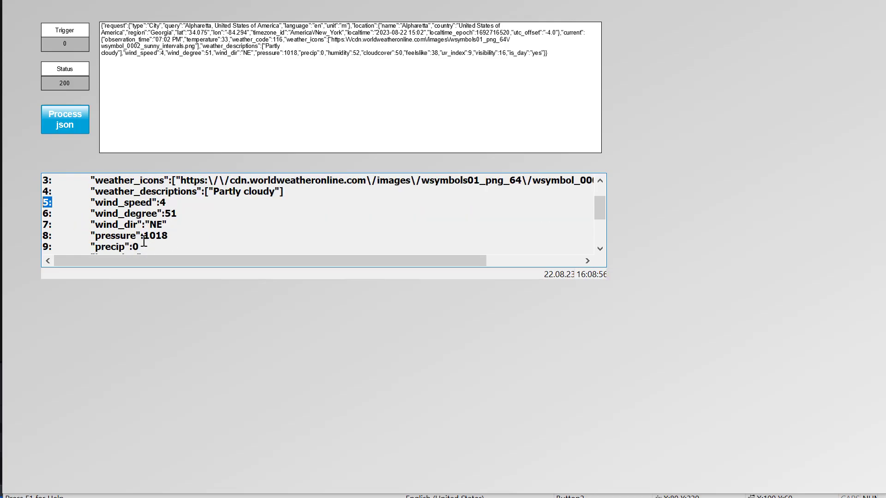
pyautogui.moveTo(611, 383)
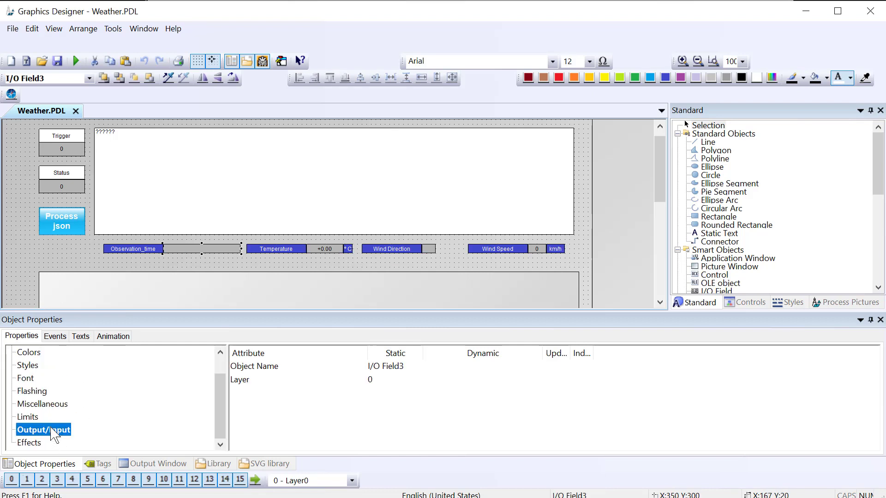
# Step: Check the Temperature and Wind Direction fields' output tags, then reach the button's Release Left action
pyautogui.click(324, 248)
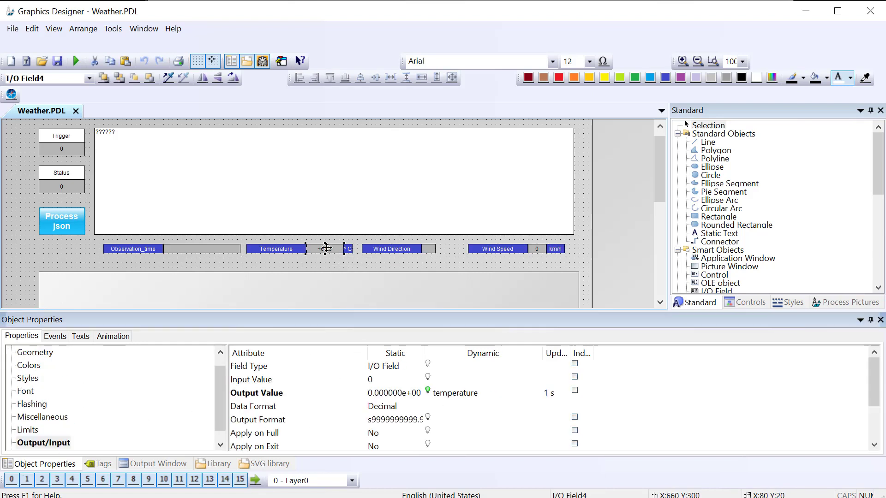
pyautogui.click(428, 249)
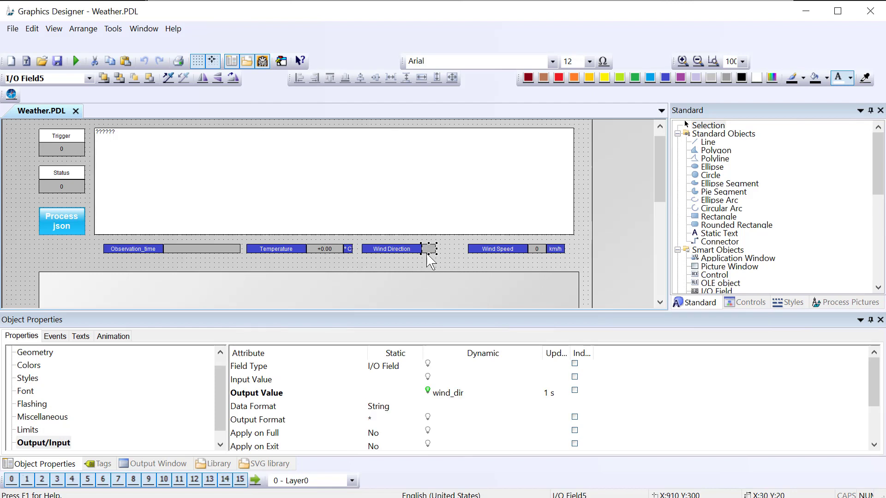
pyautogui.click(61, 221)
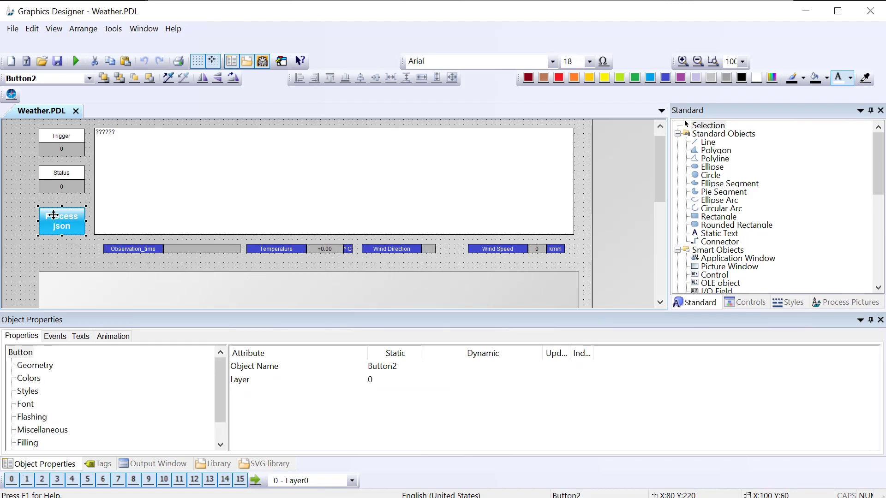
pyautogui.click(55, 336)
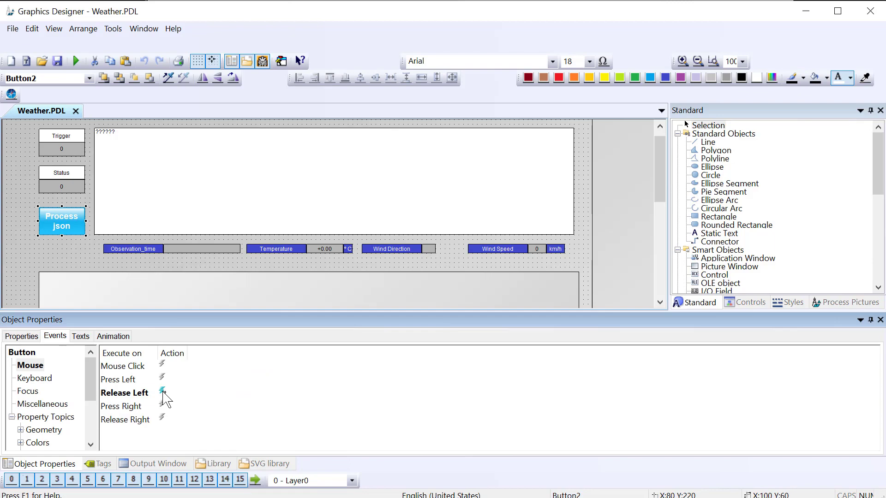
pyautogui.click(161, 393)
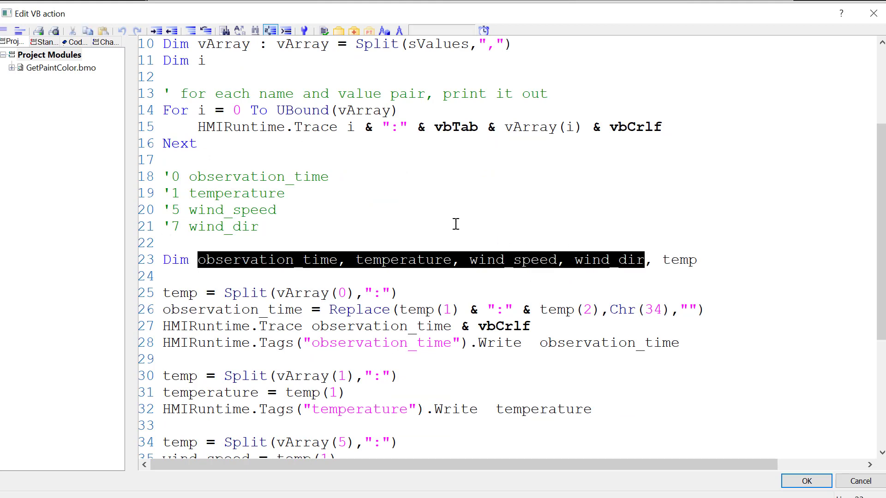
pyautogui.moveTo(522, 209)
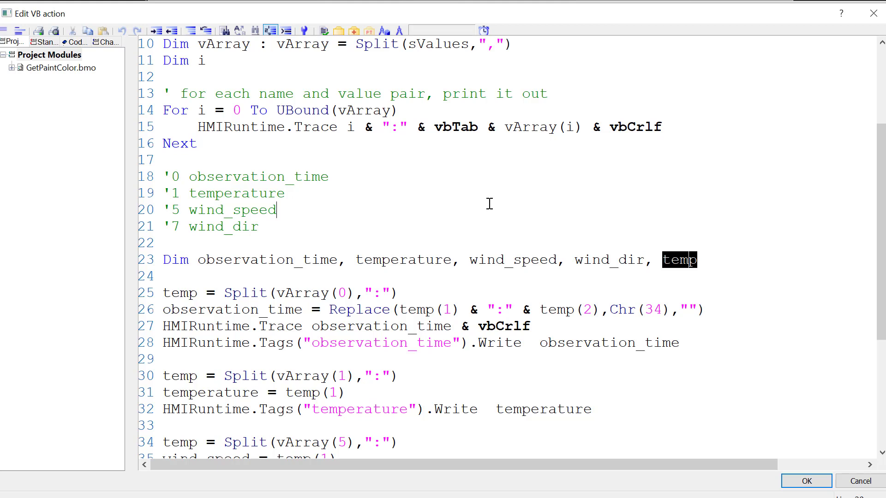
# Step: Extend the Dim line with wind_dir and temp and add the Split/Replace/Tags.Write blocks for wind_speed and wind_dir
pyautogui.doubleClick(180, 293)
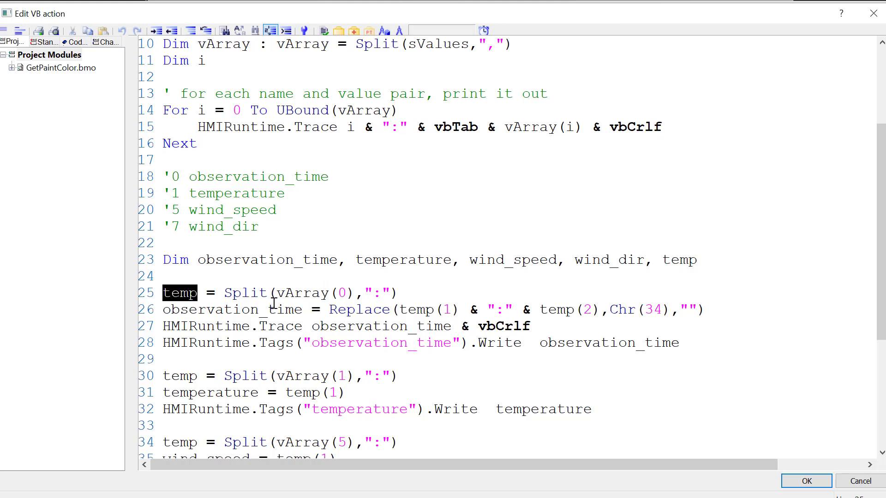
pyautogui.doubleClick(258, 177)
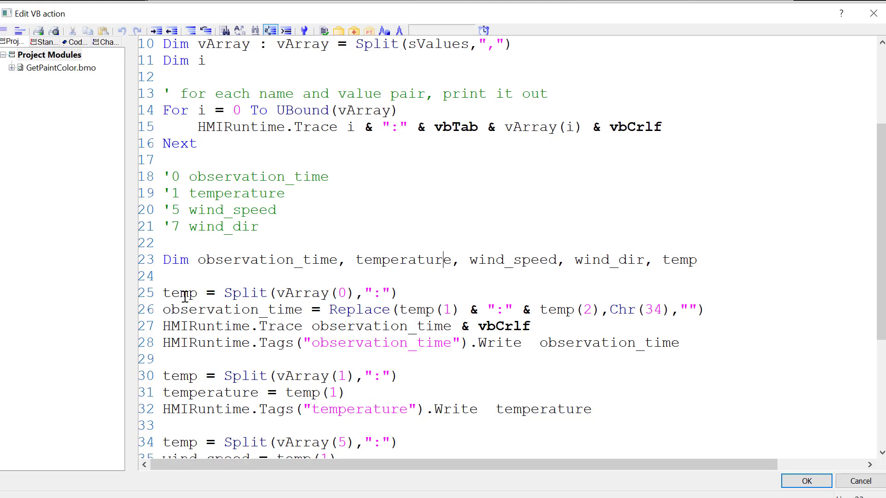
pyautogui.moveTo(450, 310)
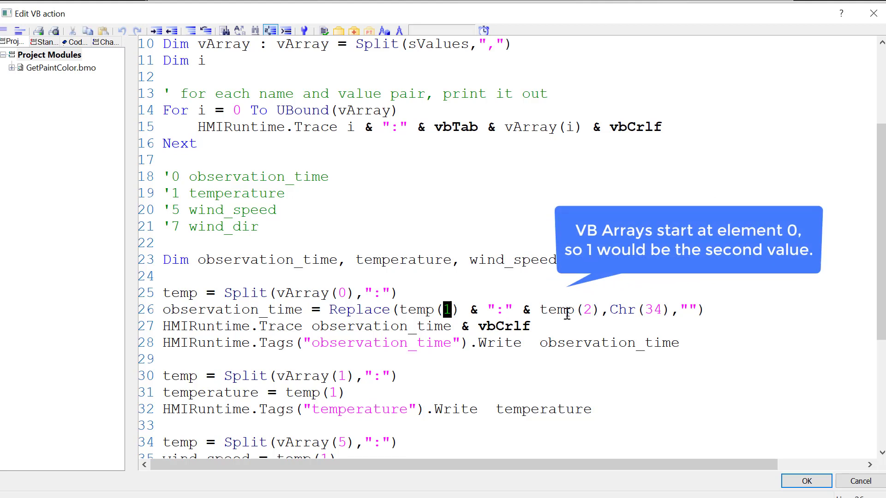
pyautogui.write(', wind_dir, temp')
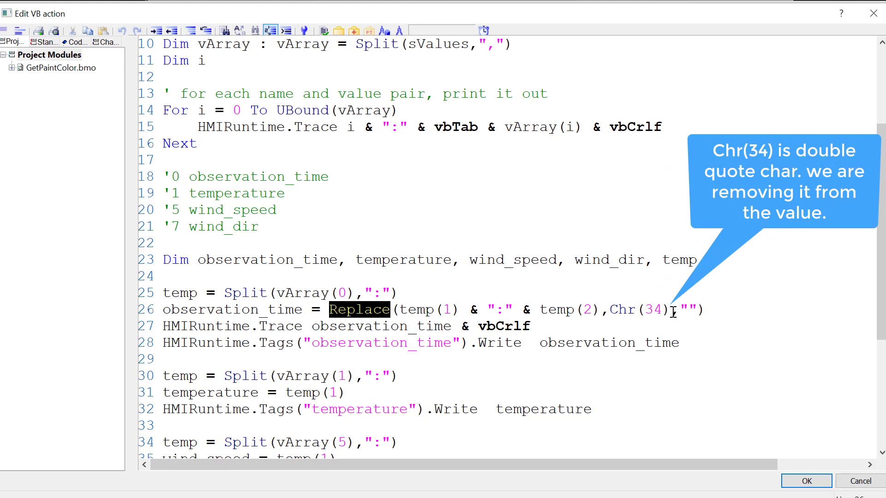
pyautogui.doubleClick(639, 310)
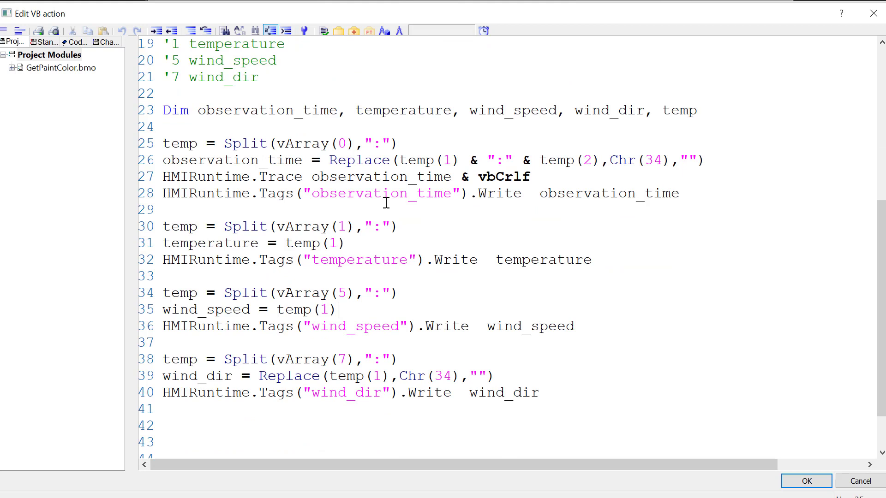
pyautogui.doubleClick(303, 242)
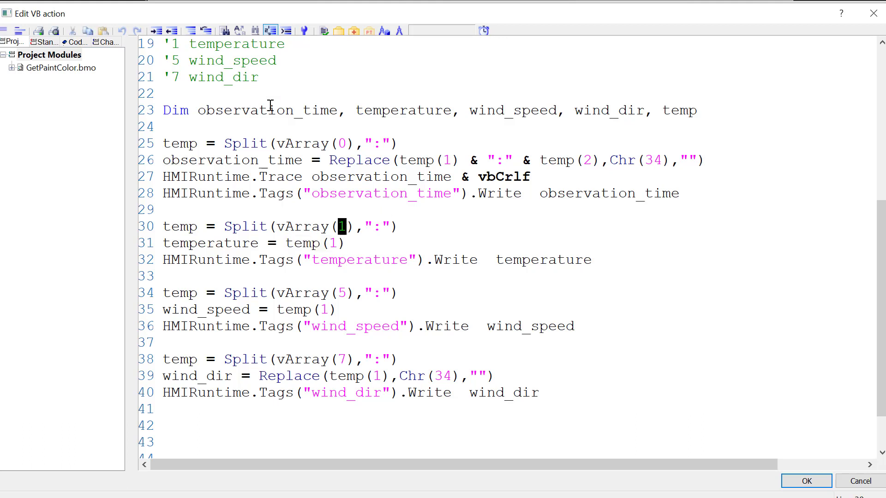
pyautogui.moveTo(298, 260)
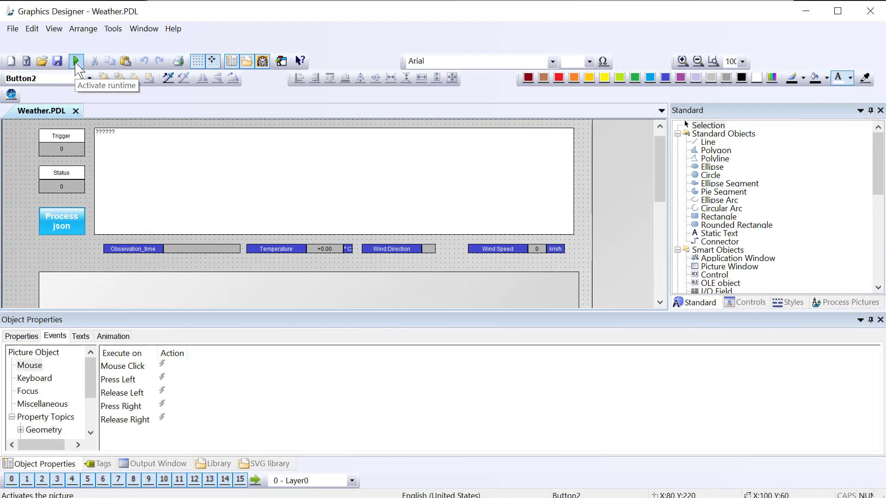
# Step: Activate runtime, trigger a weather request and run Process json to show 08:35 PM, +34.00 °C, SSW and 7 km/h
pyautogui.click(77, 61)
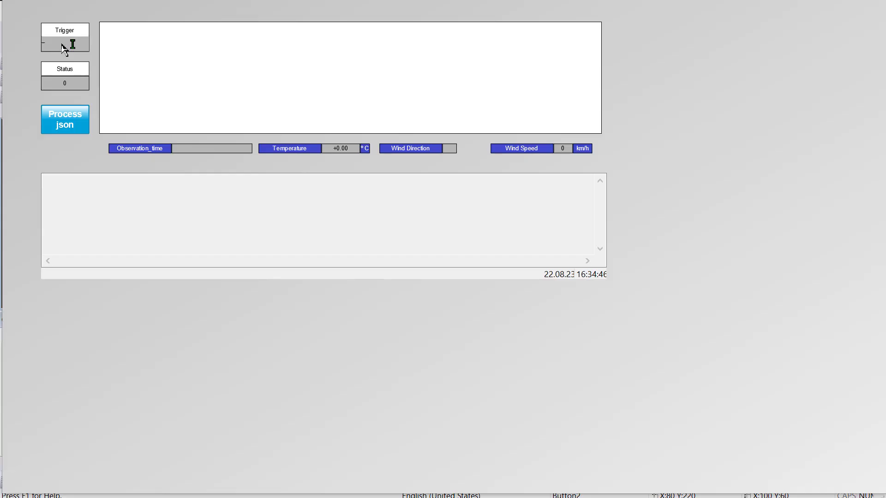
pyautogui.click(64, 44)
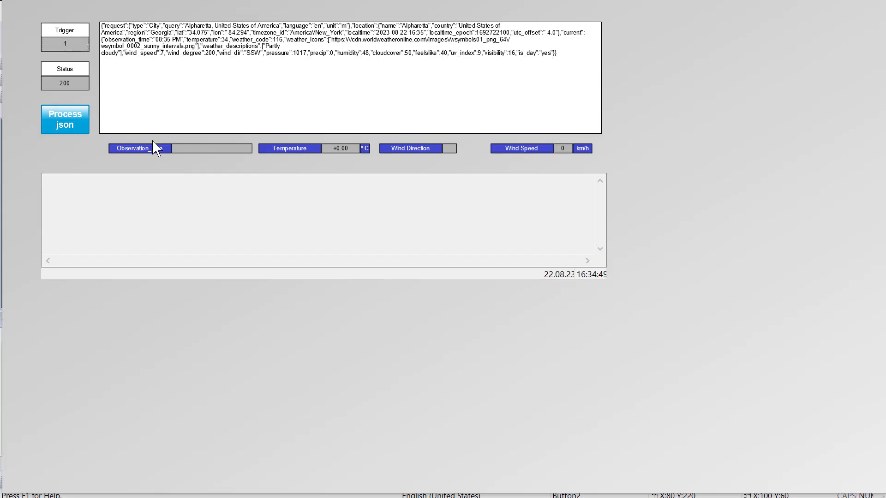
pyautogui.click(64, 119)
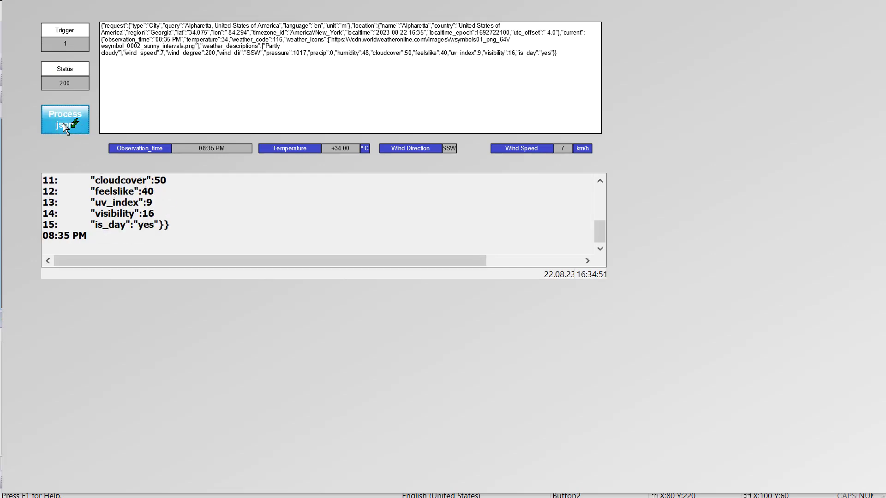
pyautogui.click(64, 119)
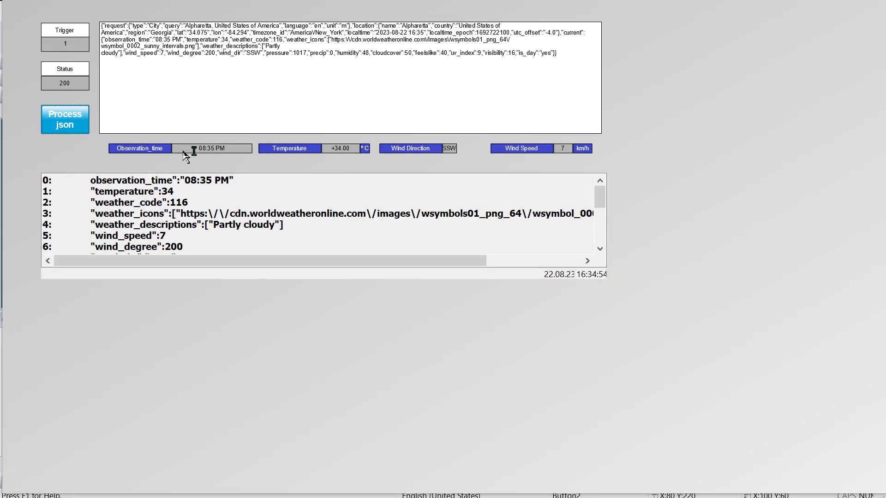
pyautogui.moveTo(458, 150)
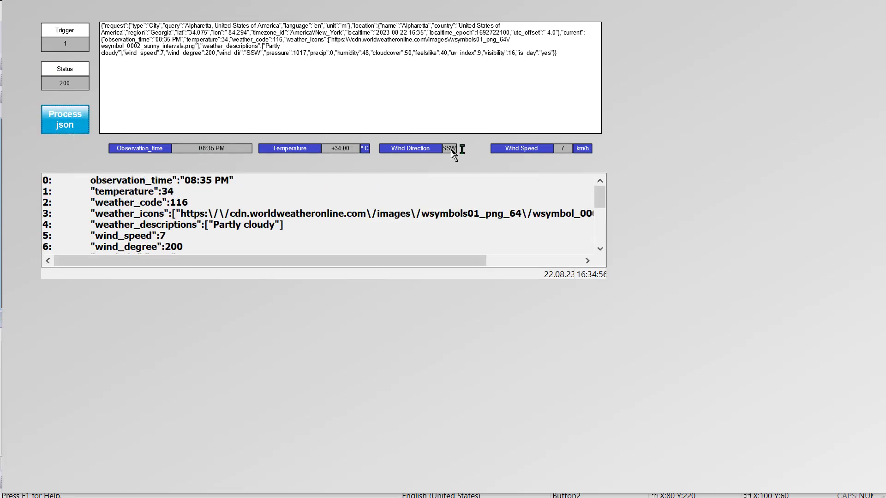
pyautogui.moveTo(202, 165)
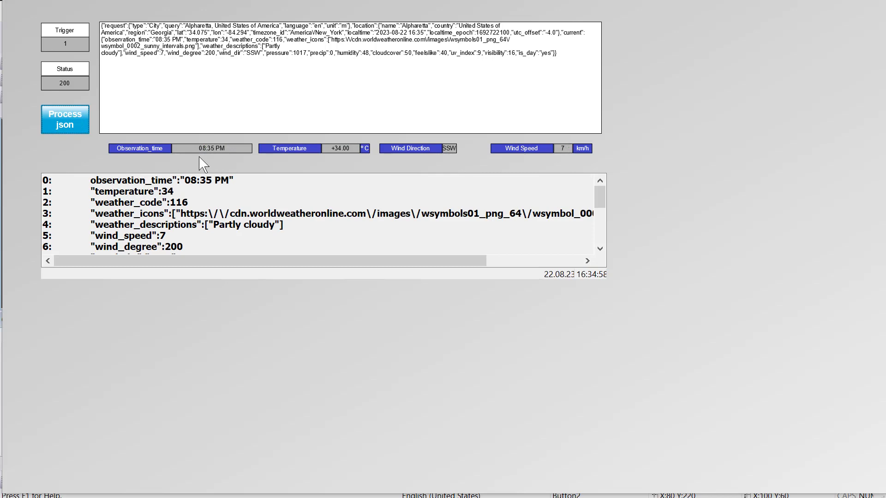
pyautogui.moveTo(277, 182)
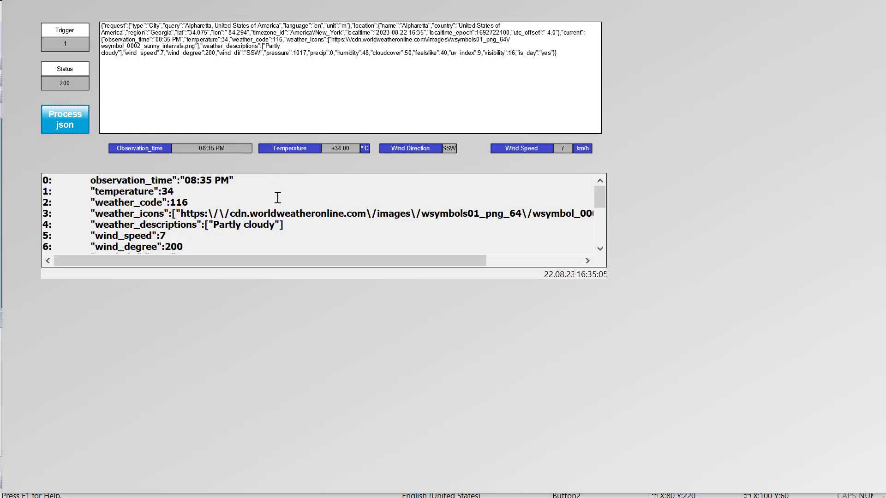
pyautogui.click(64, 119)
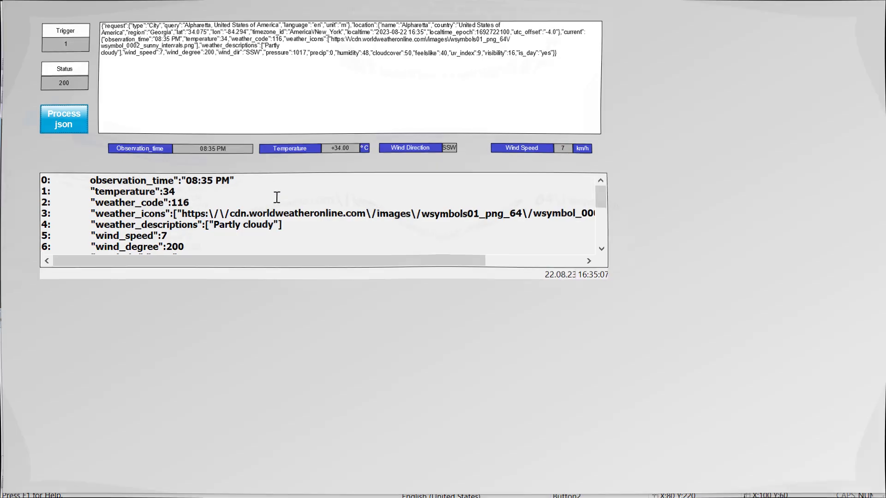
pyautogui.click(64, 119)
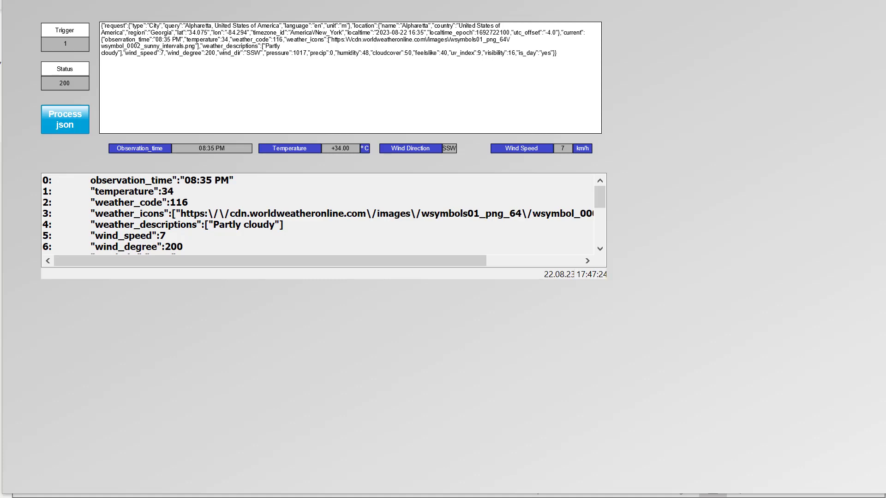